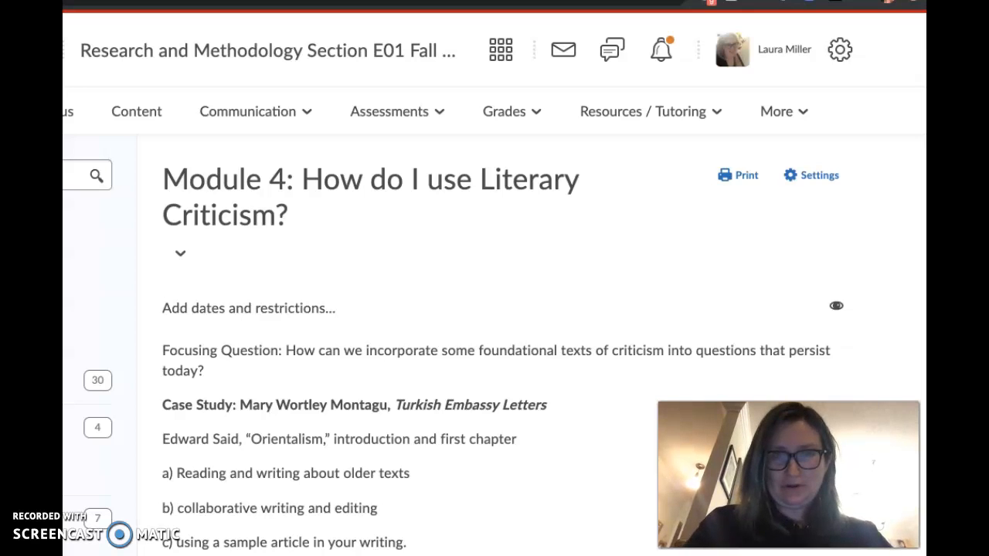
Scroll through the Module 4 content description to review its numbered items
scroll(down, 3)
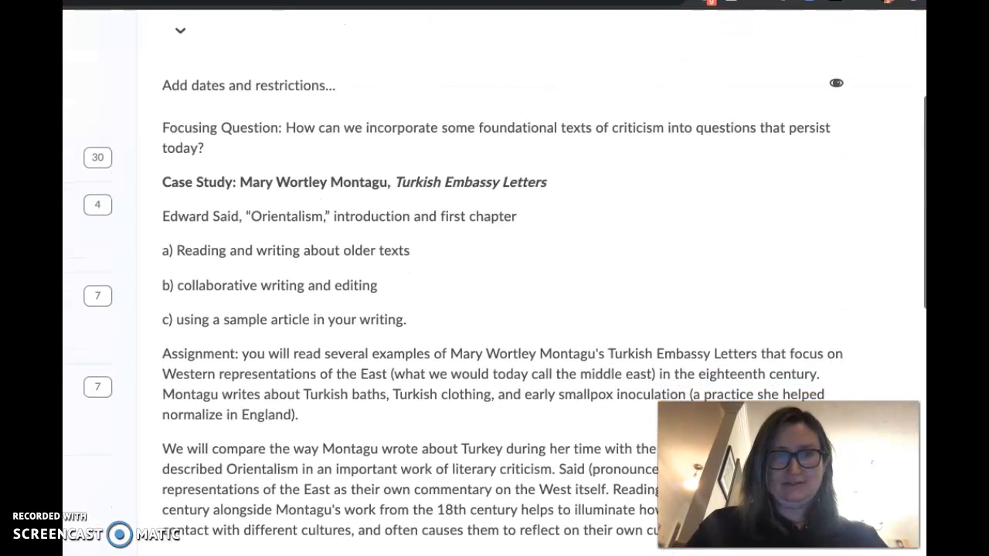
scroll(up, 3)
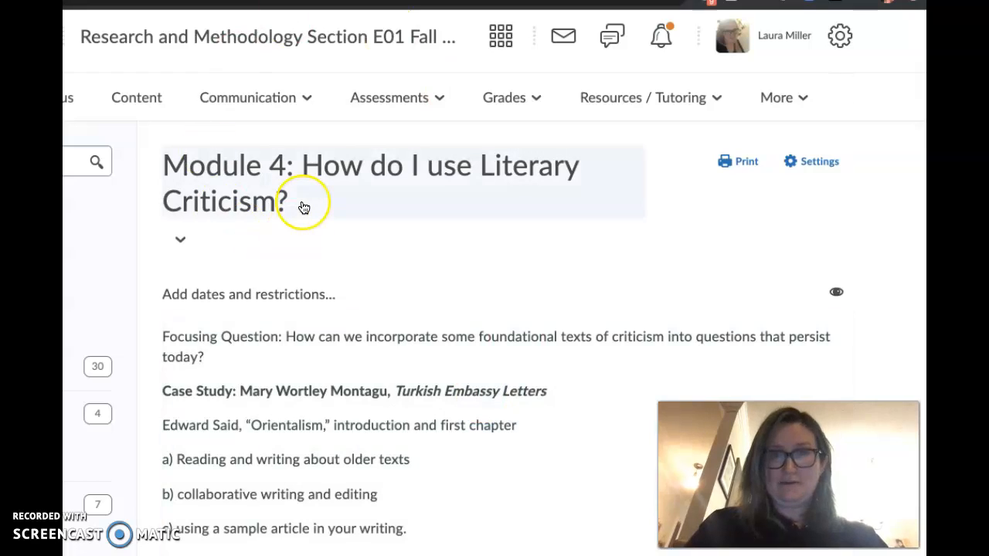
mouse_move(304, 207)
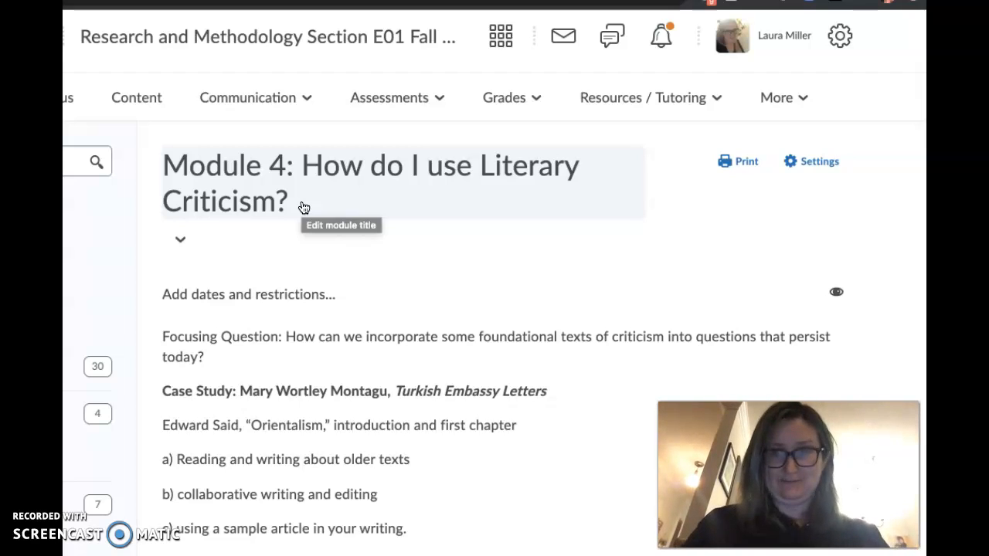
scroll(down, 3)
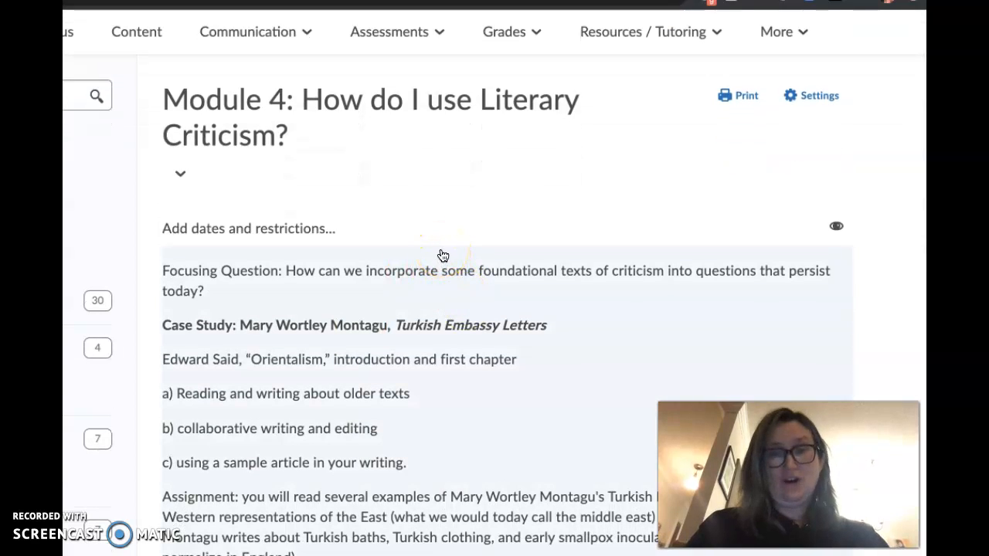
mouse_move(444, 256)
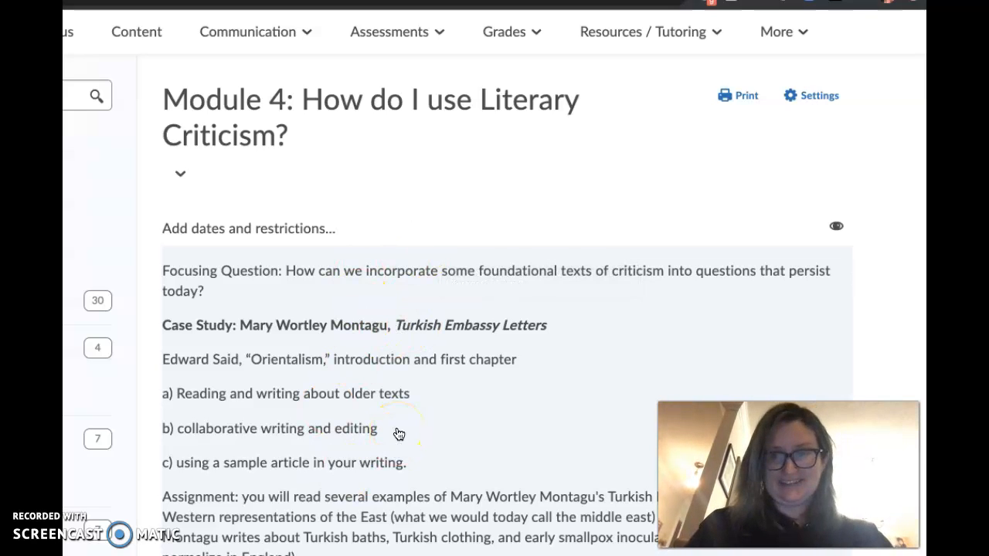
mouse_move(399, 434)
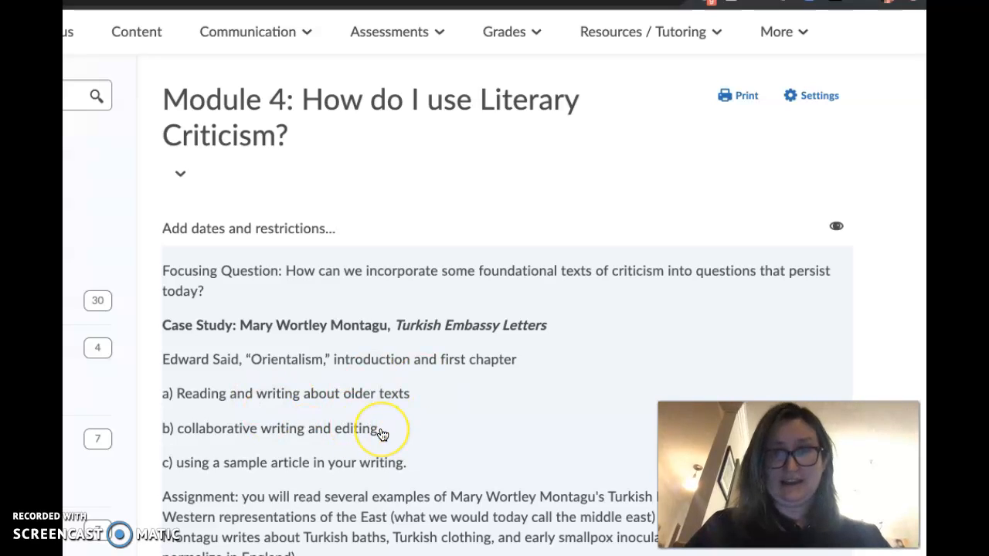
scroll(down, 3)
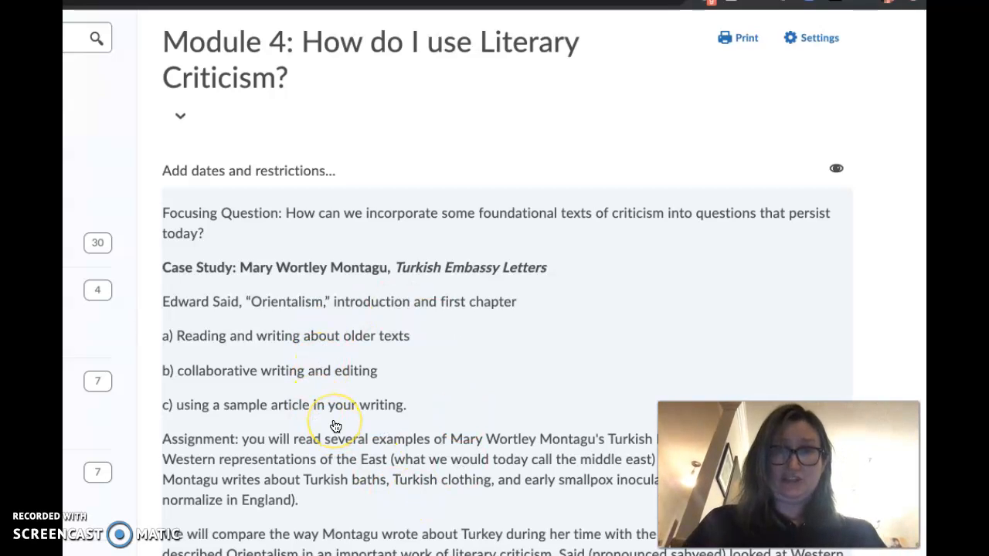
mouse_move(335, 425)
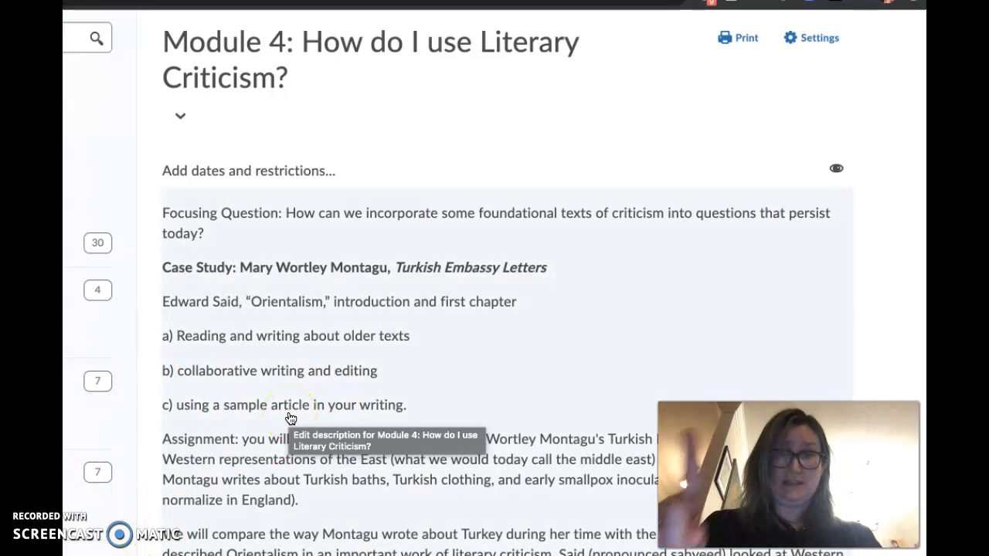
scroll(down, 3)
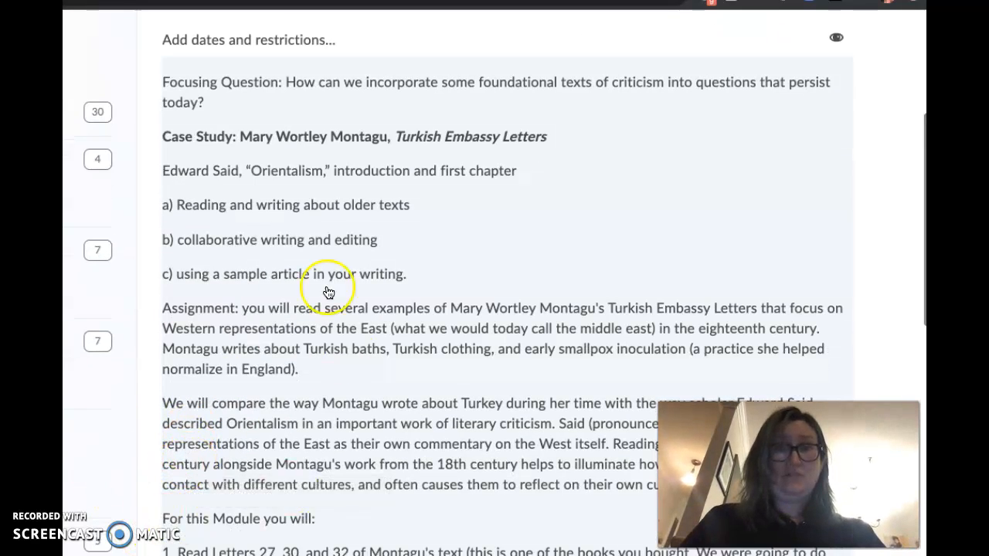
mouse_move(279, 319)
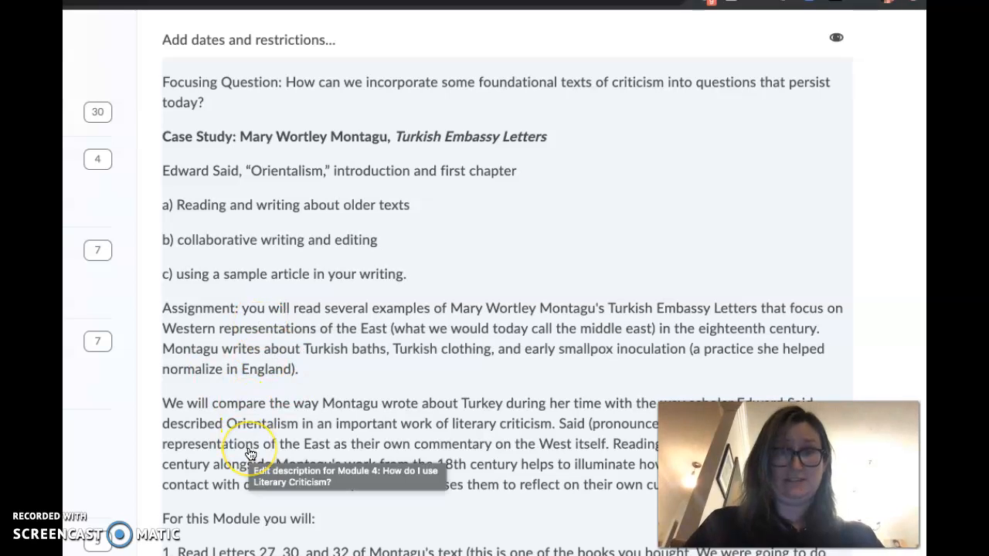
mouse_move(249, 332)
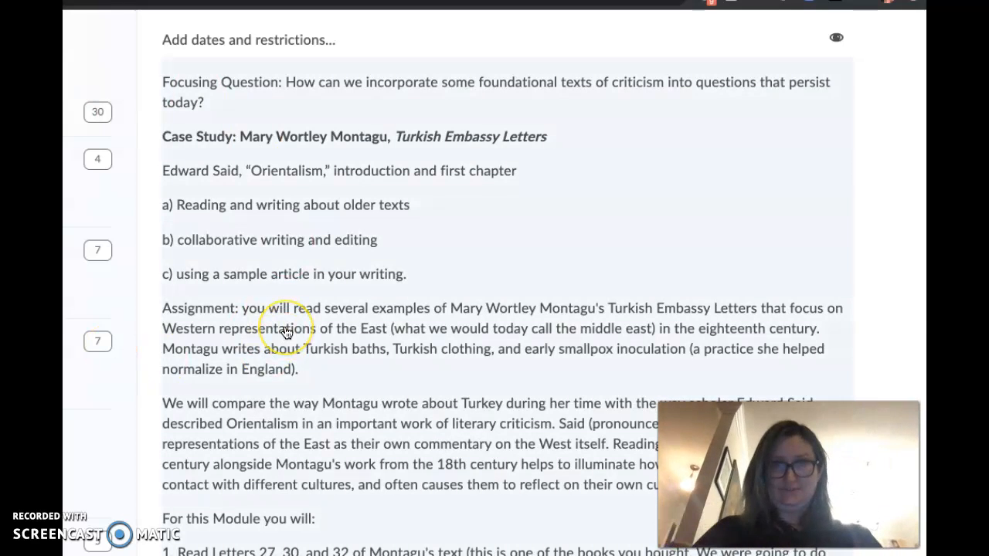
scroll(down, 3)
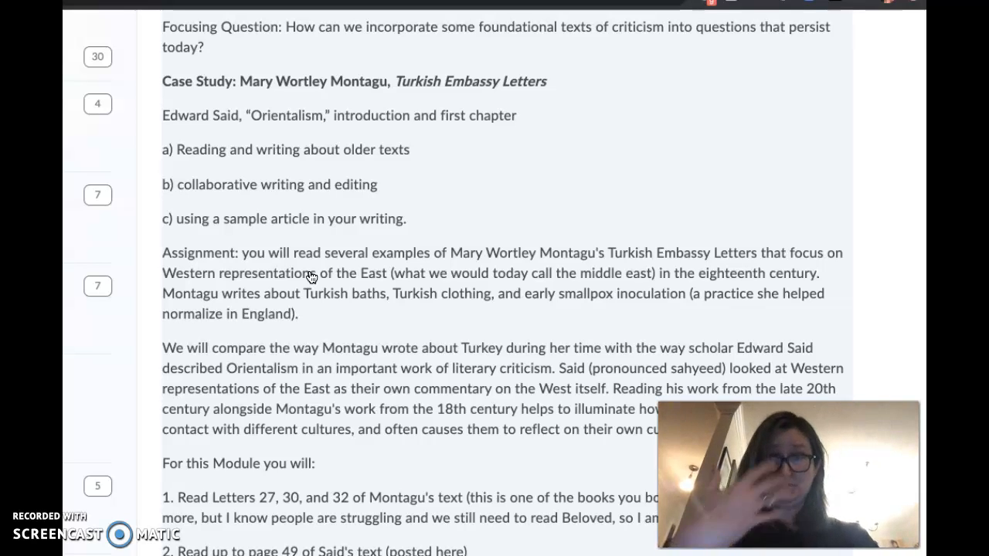
scroll(down, 3)
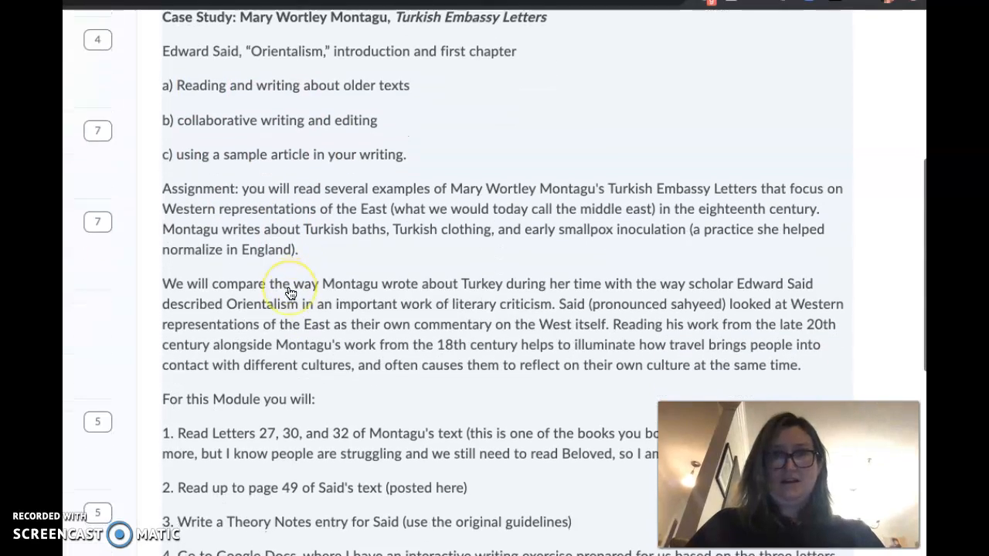
scroll(down, 3)
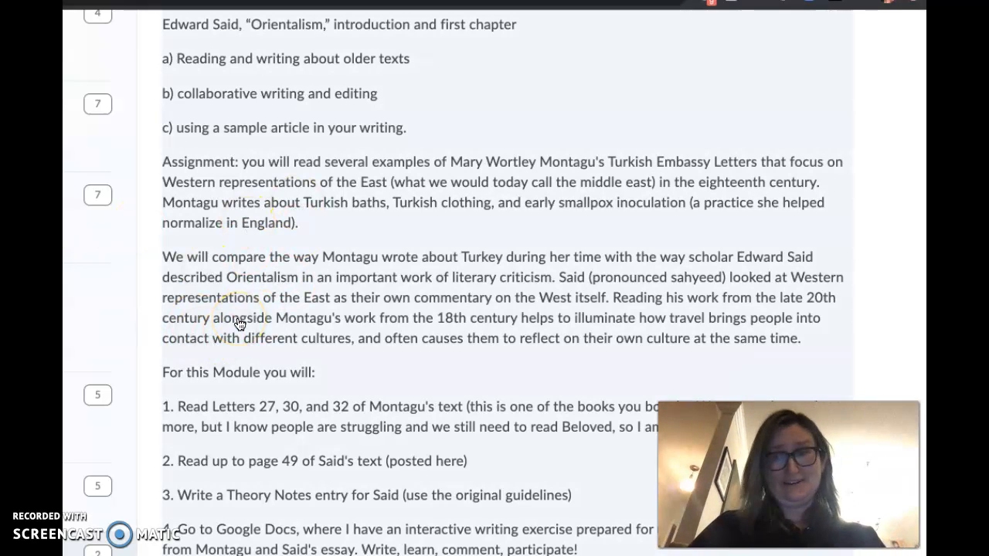
scroll(down, 3)
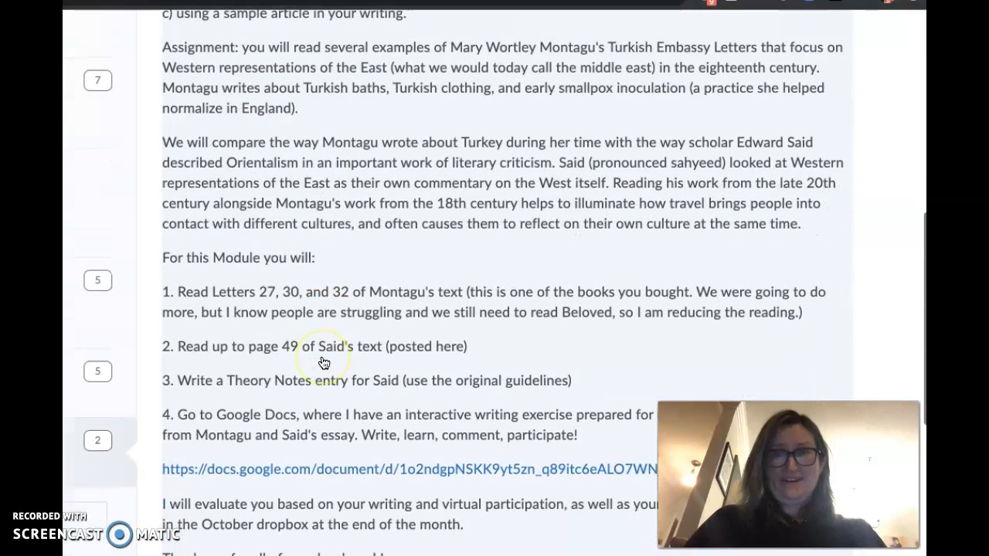
mouse_move(212, 85)
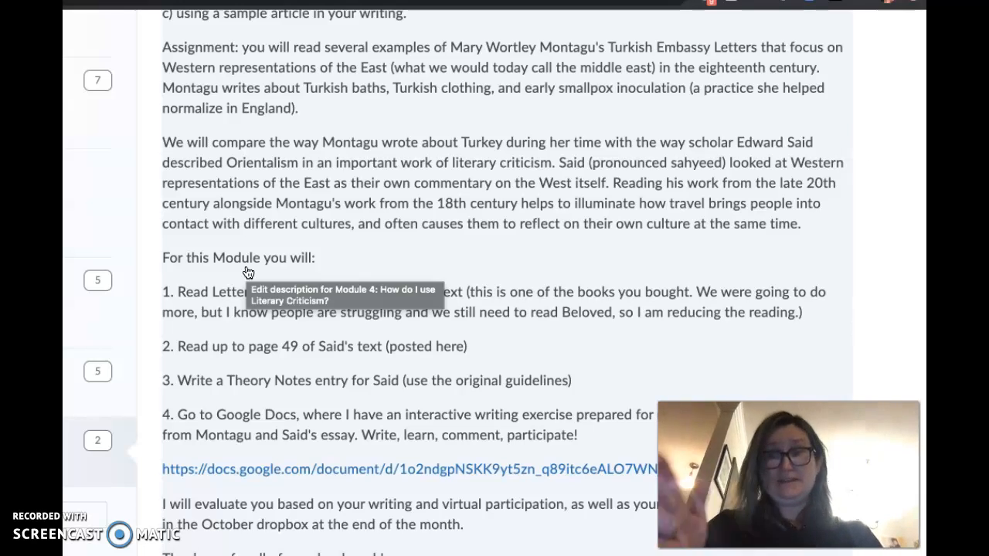
mouse_move(351, 276)
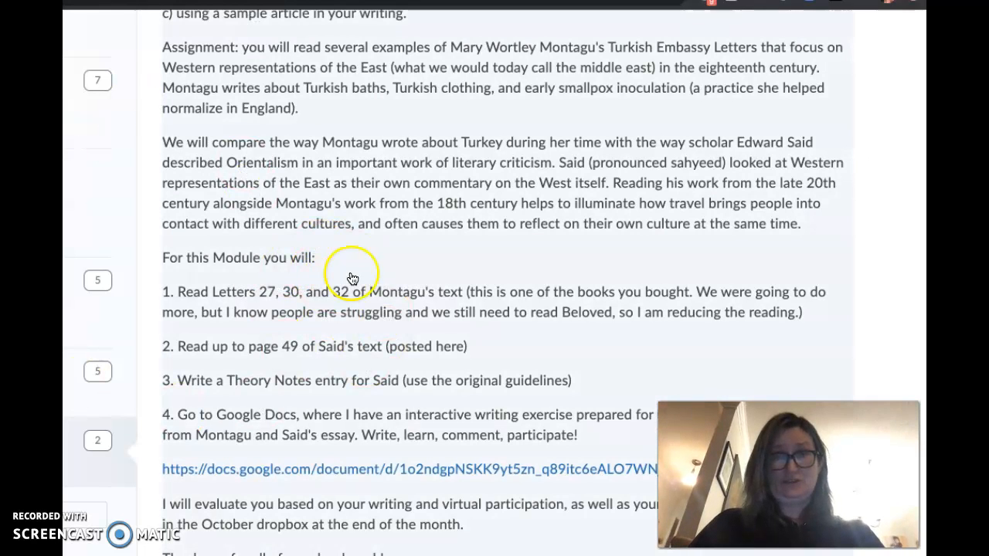
scroll(down, 3)
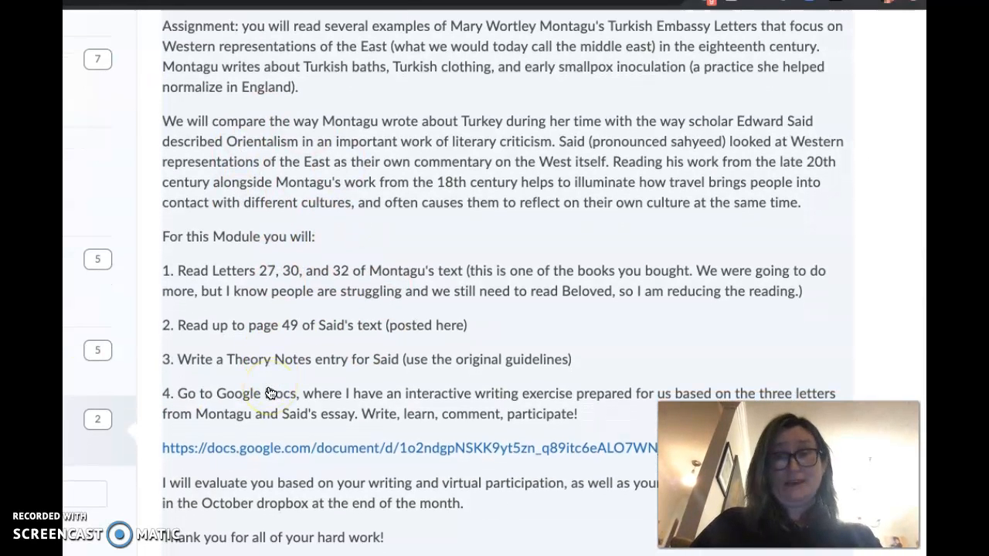
mouse_move(266, 396)
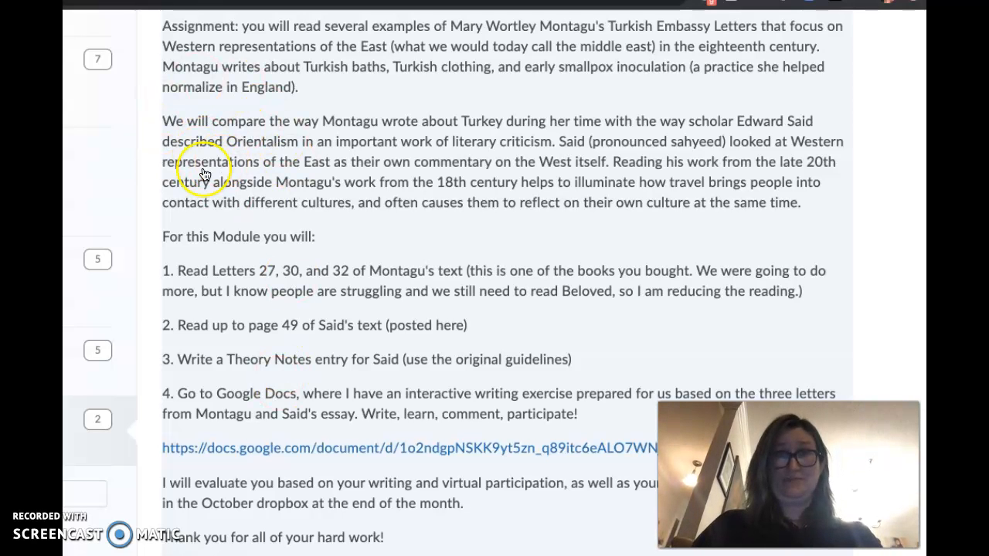
mouse_move(188, 334)
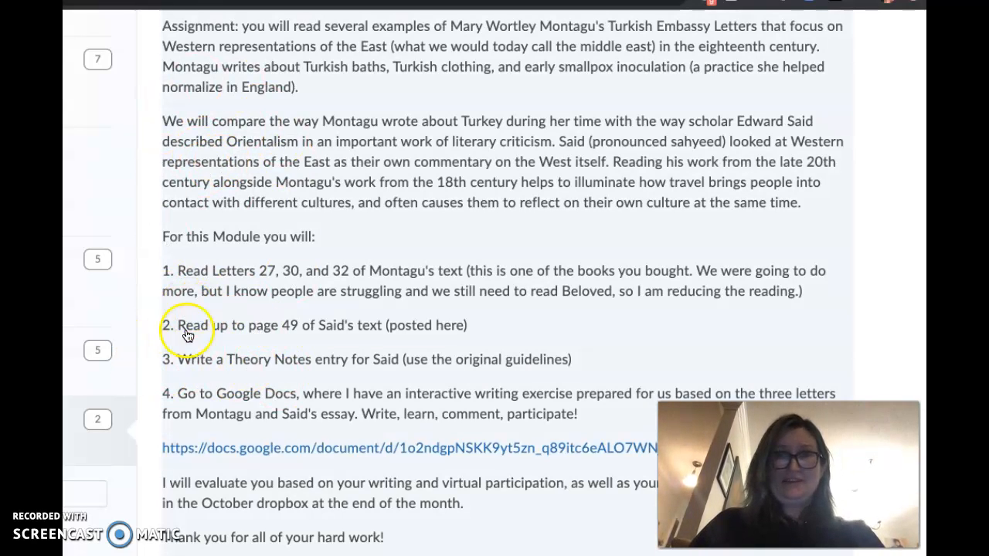
mouse_move(243, 336)
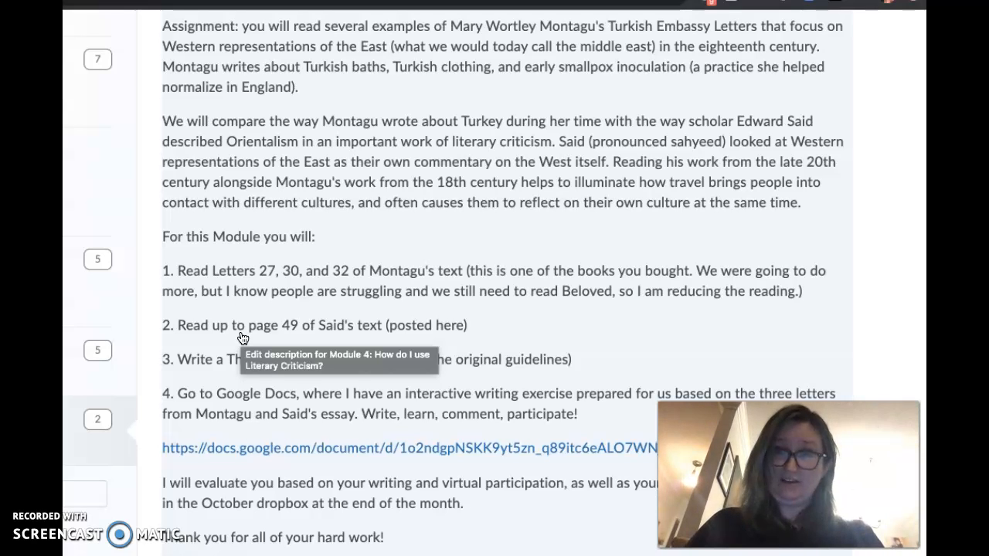
mouse_move(179, 392)
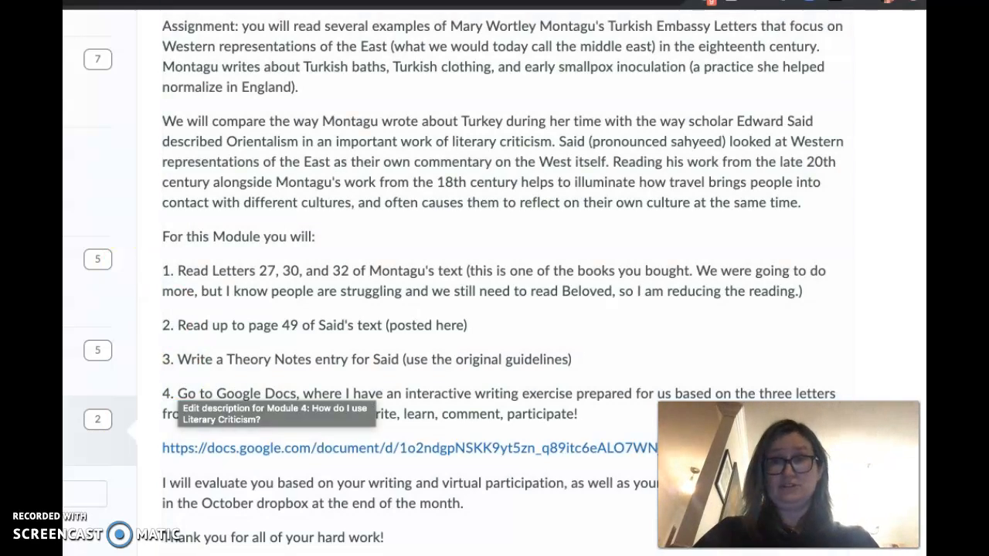
scroll(down, 3)
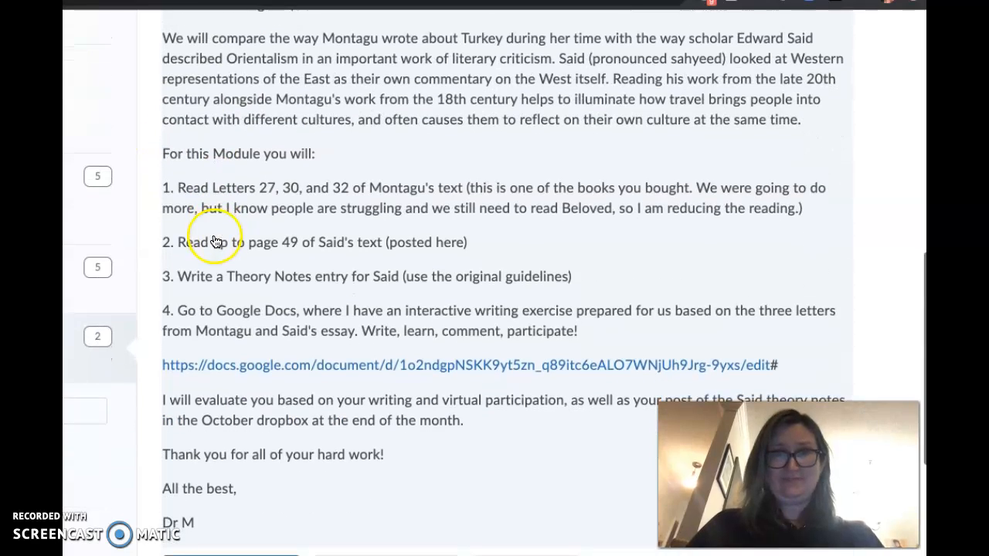
scroll(down, 3)
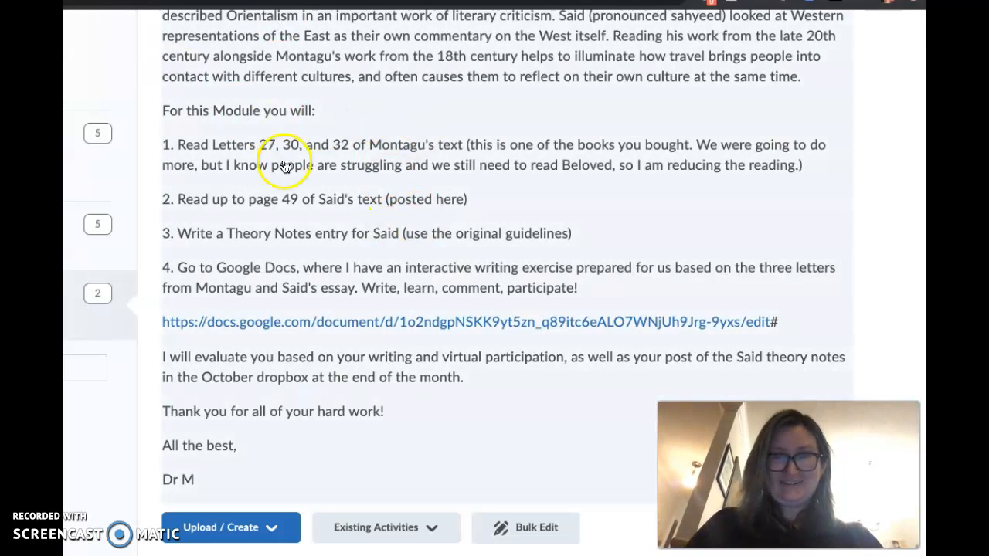
scroll(down, 3)
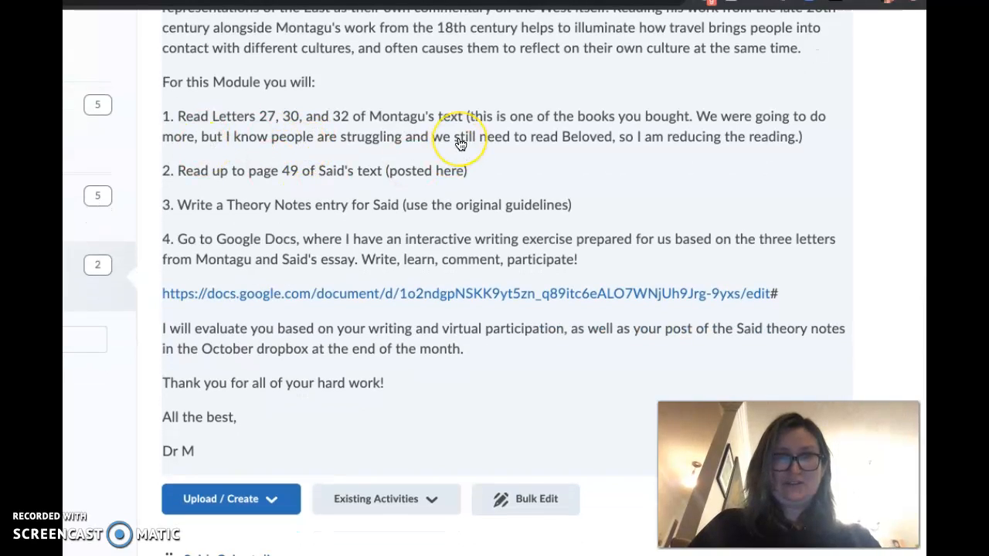
mouse_move(459, 143)
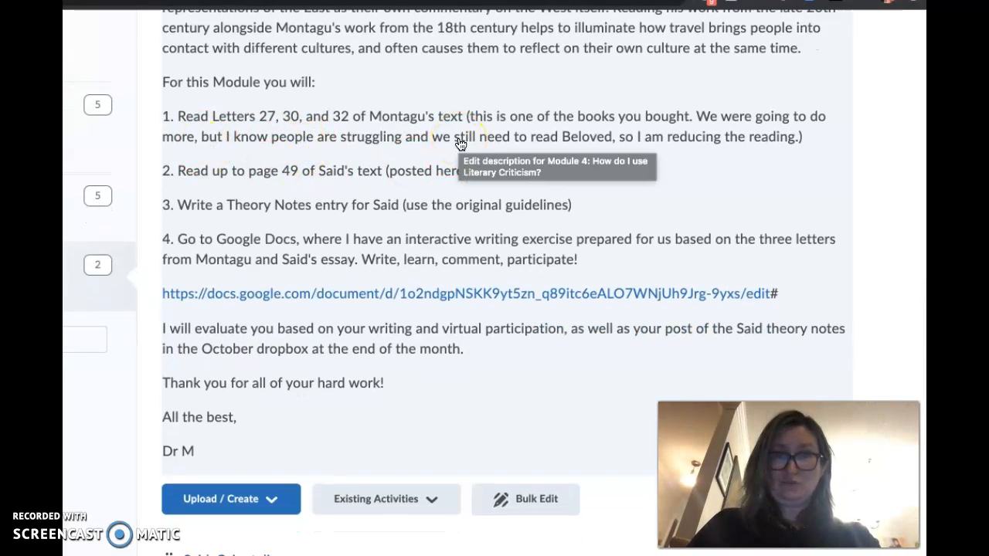
mouse_move(886, 199)
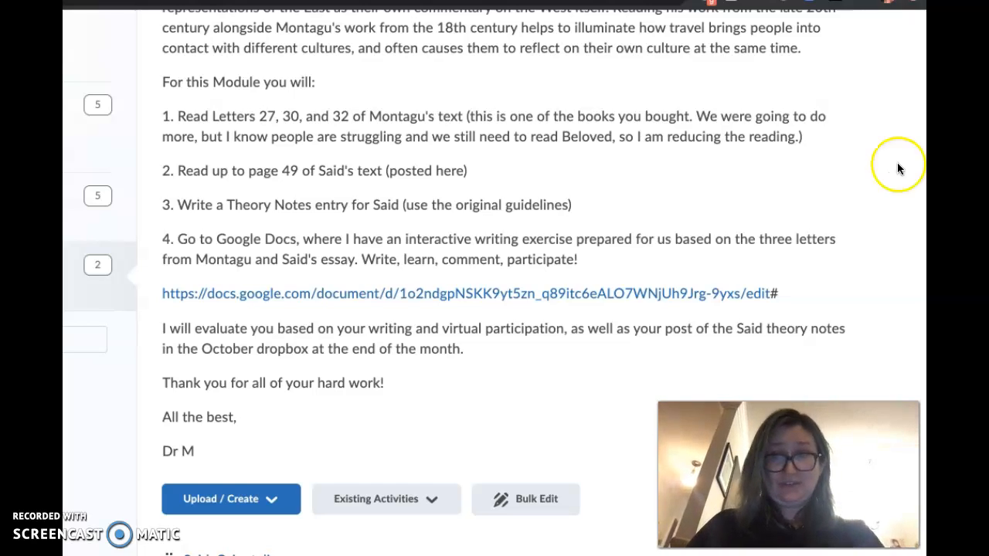
mouse_move(916, 208)
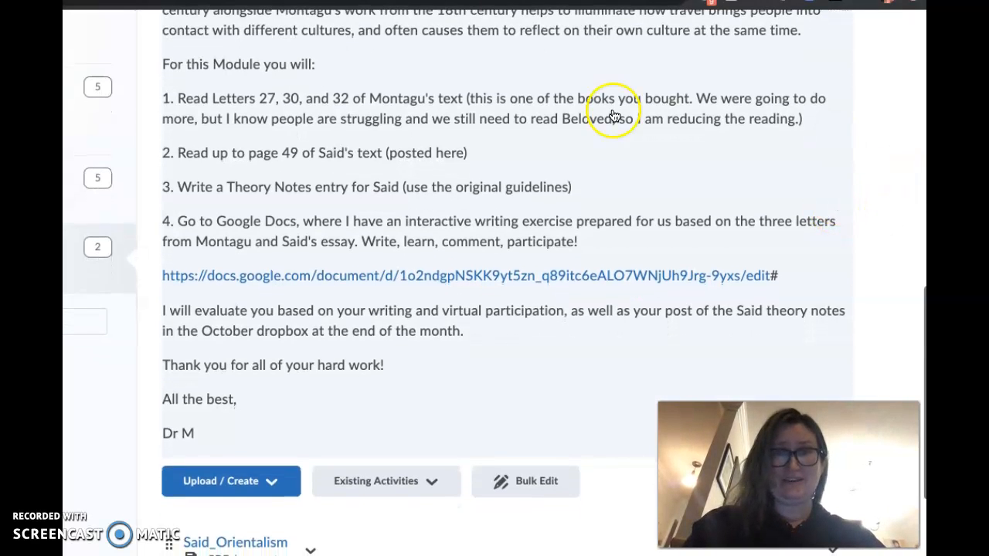
mouse_move(151, 419)
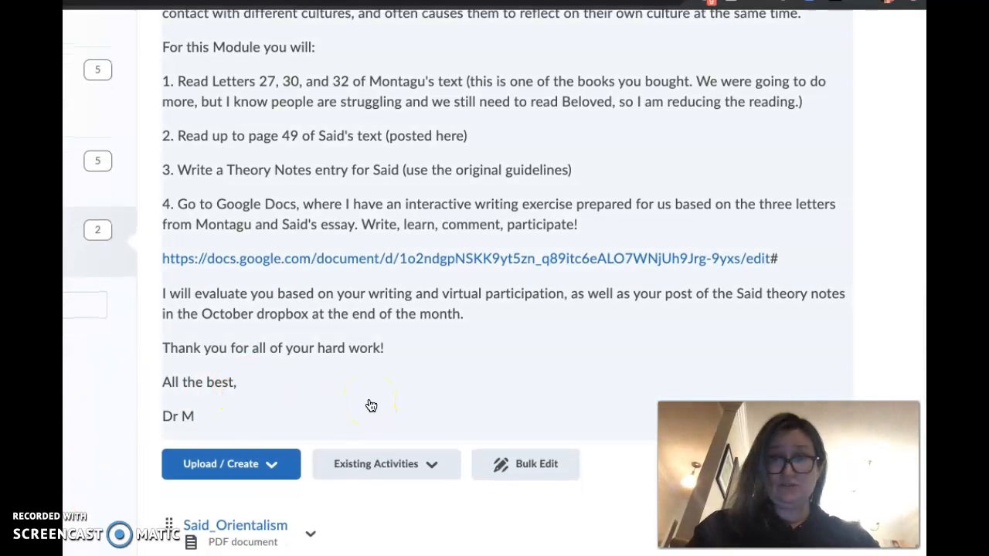
mouse_move(378, 402)
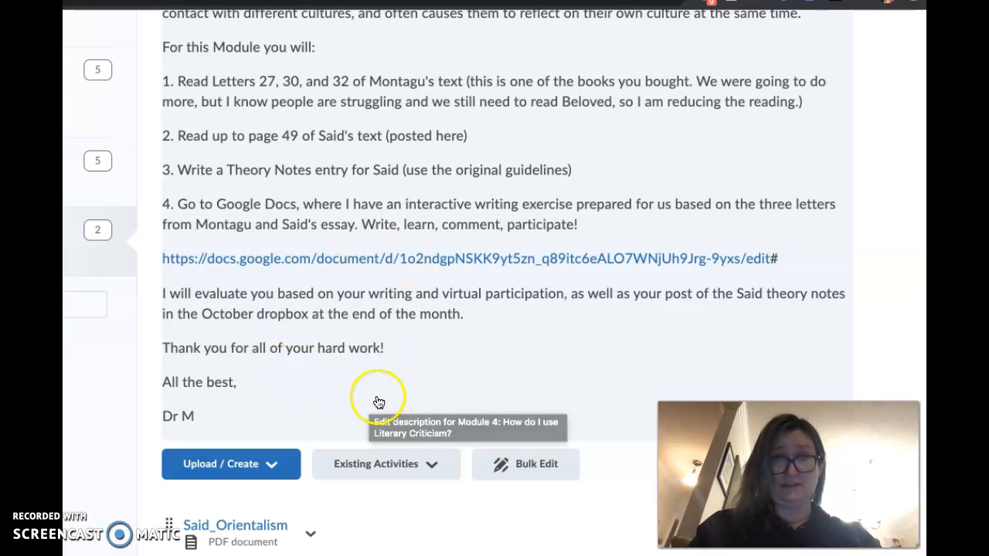
Open the collaborative Google Docs exercise from the docs.google.com link in item 4
scroll(down, 3)
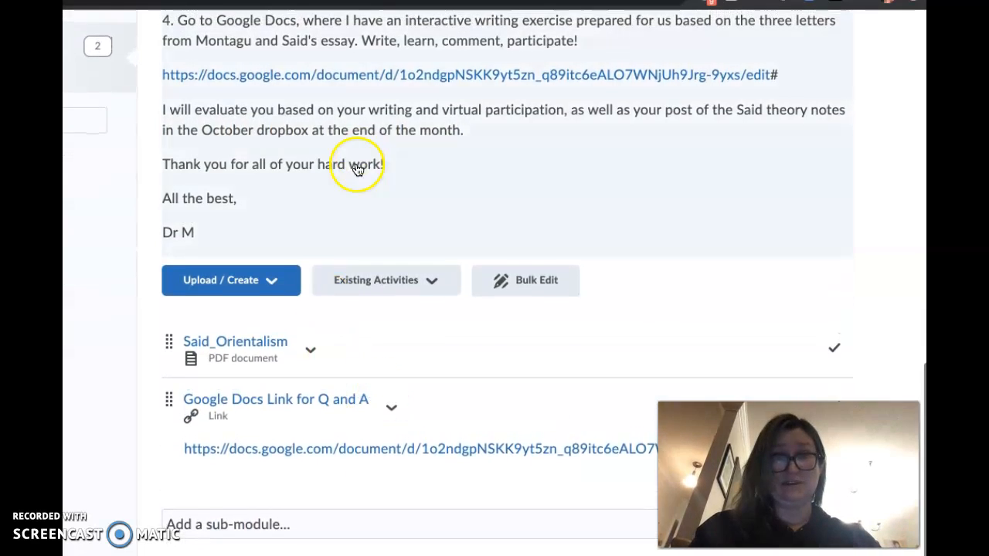
scroll(up, 3)
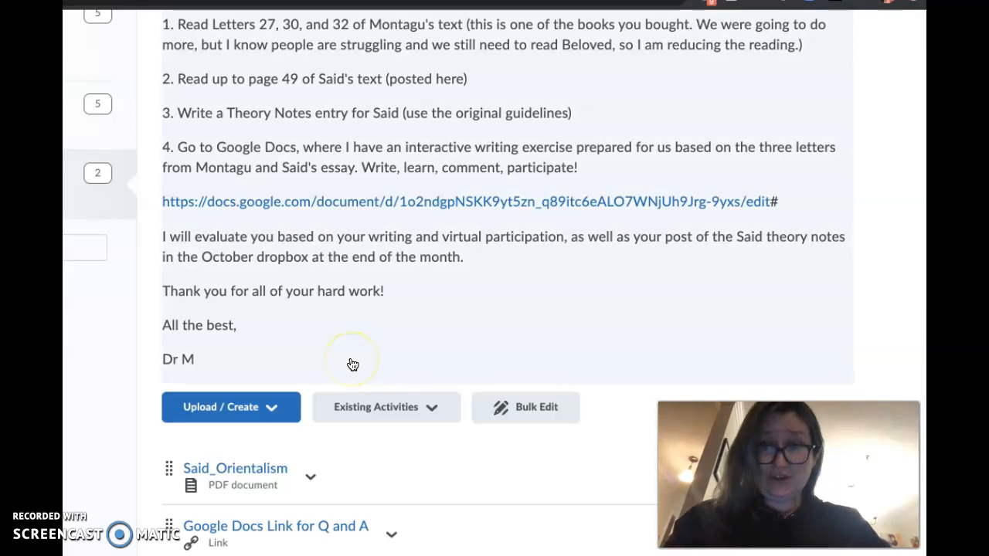
mouse_move(361, 298)
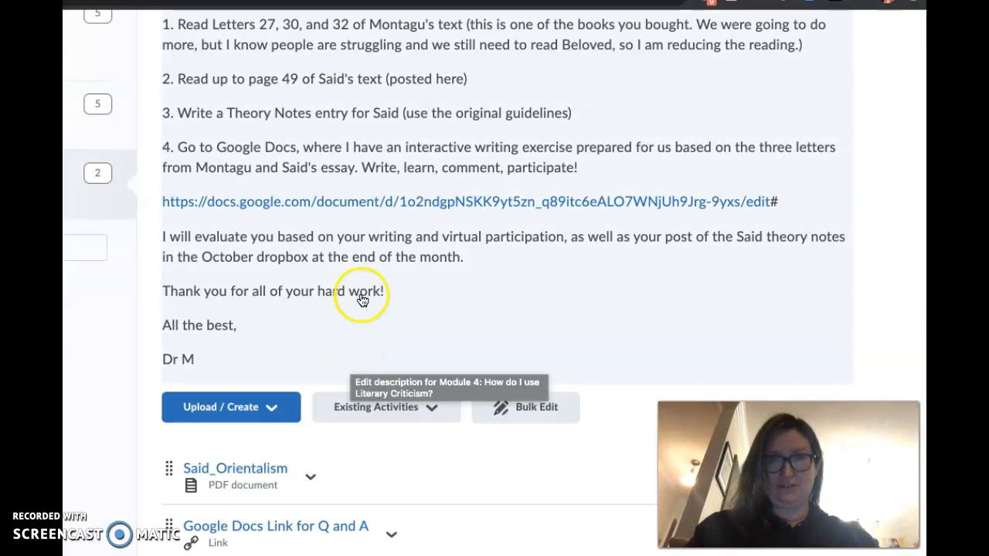
mouse_move(344, 220)
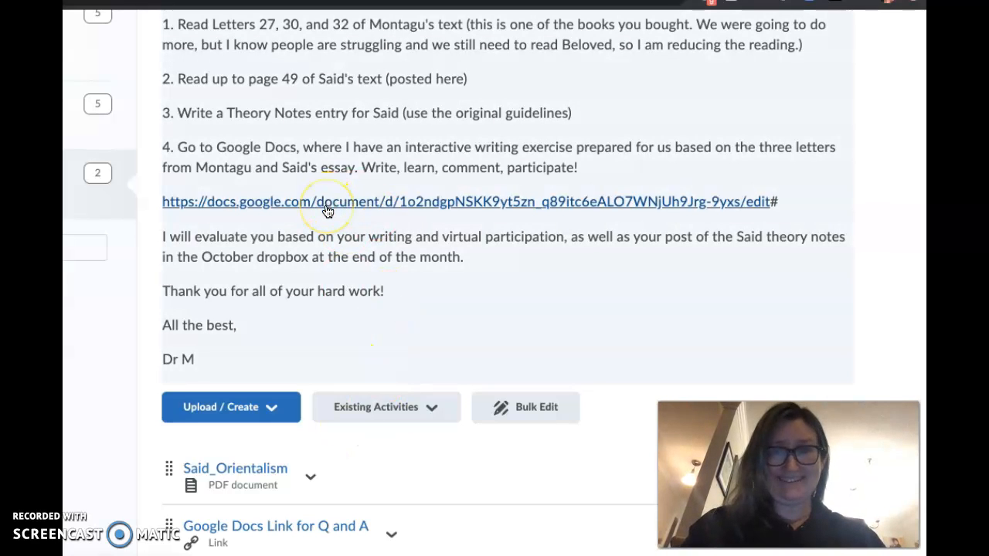
click(328, 201)
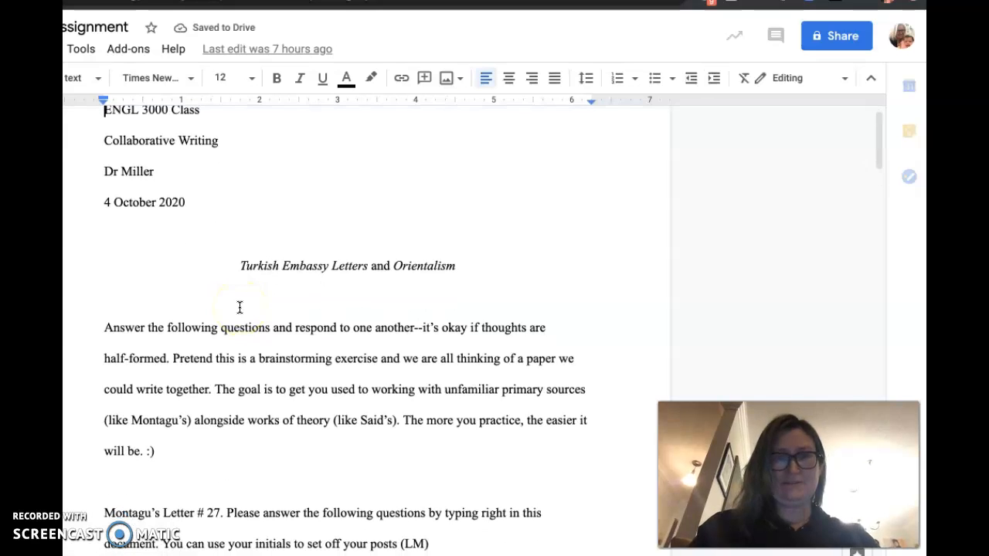
scroll(up, 3)
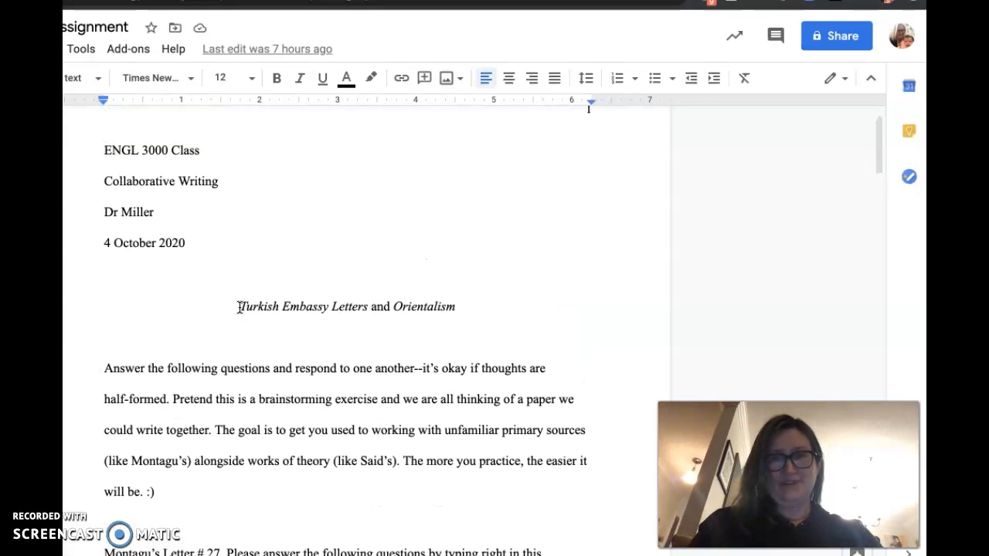
mouse_move(262, 298)
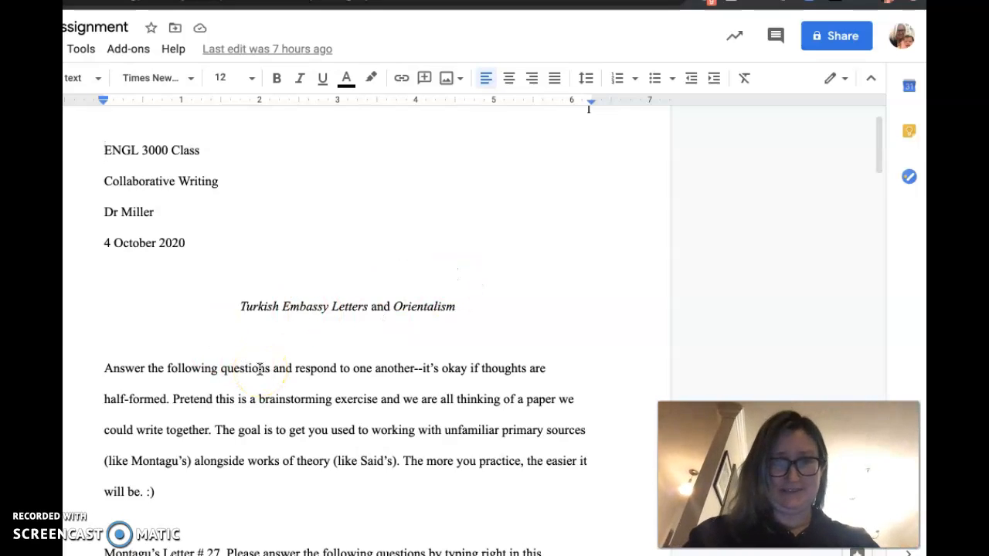
scroll(down, 3)
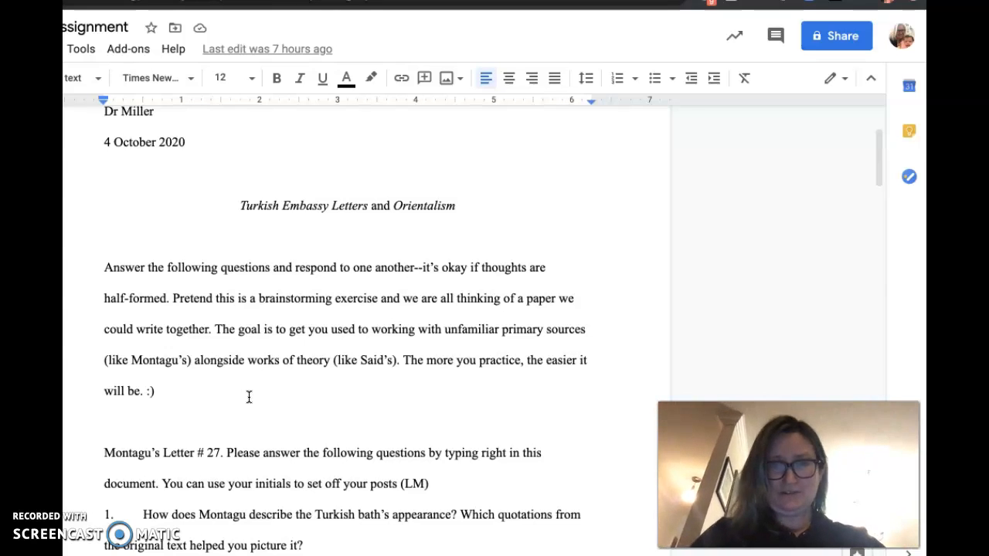
Scroll past the instructions to the Letter #27 questions on the Turkish bath and women
scroll(down, 3)
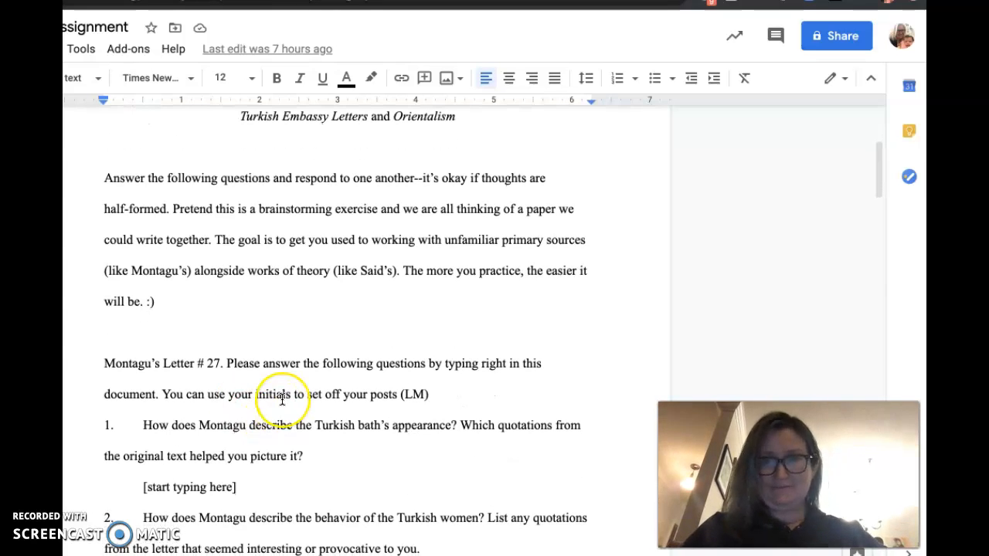
scroll(up, 3)
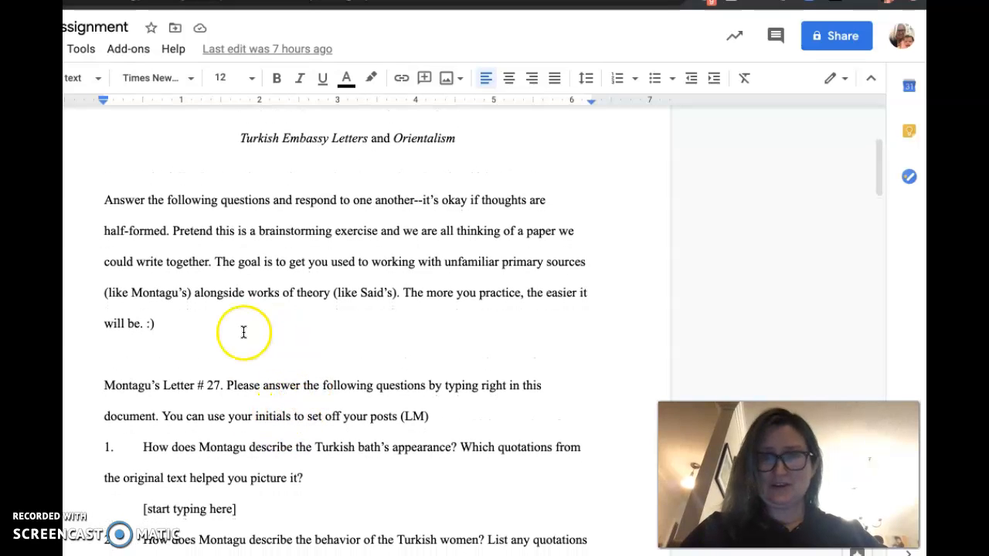
mouse_move(309, 355)
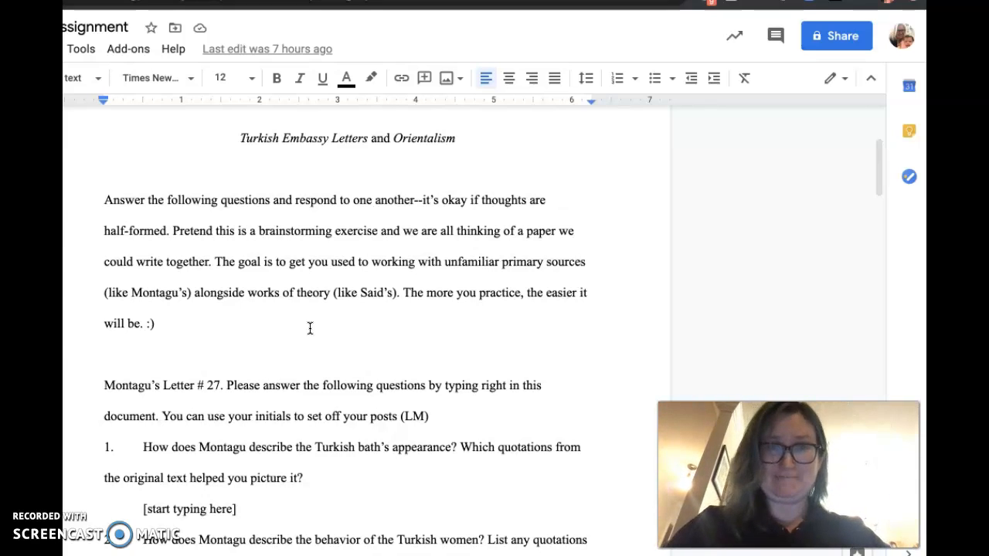
mouse_move(158, 357)
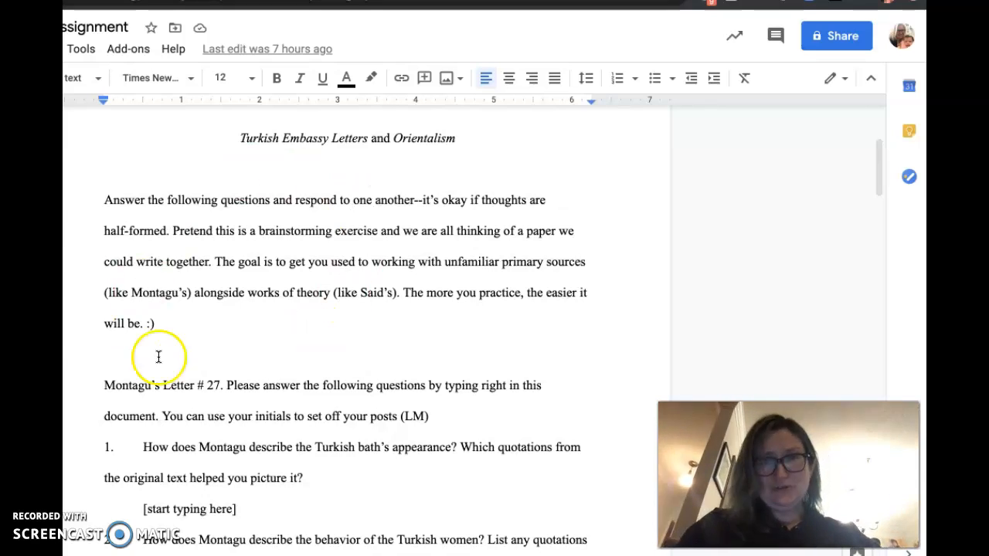
scroll(down, 3)
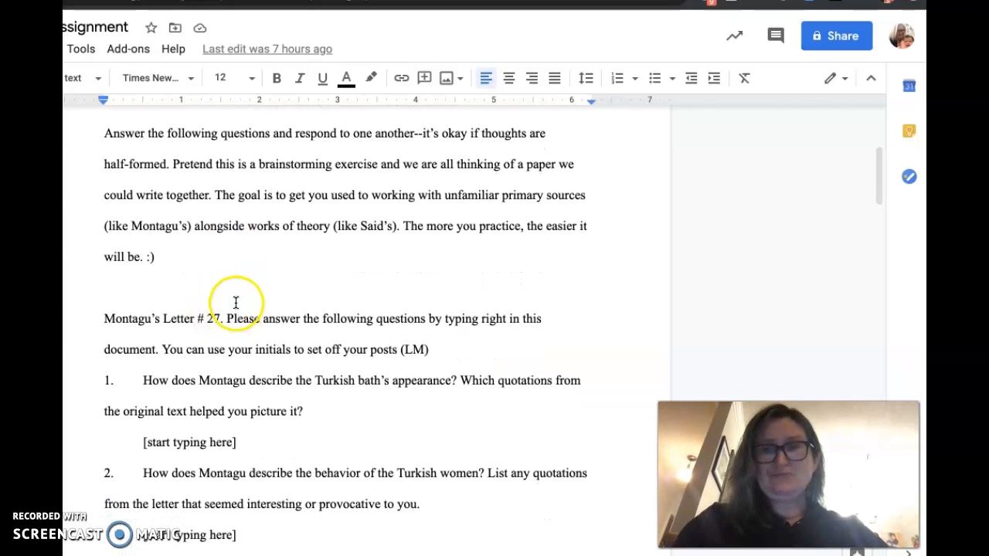
mouse_move(181, 249)
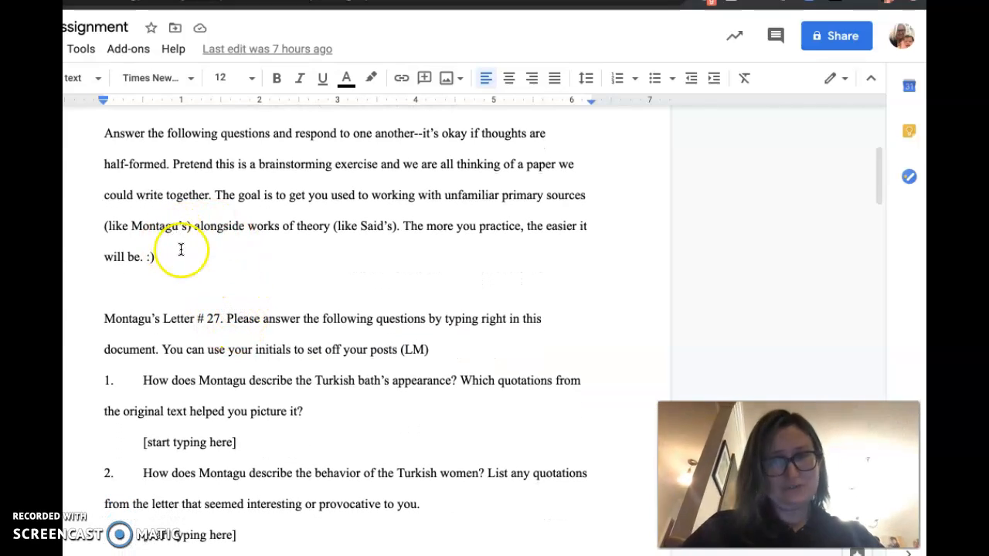
mouse_move(189, 194)
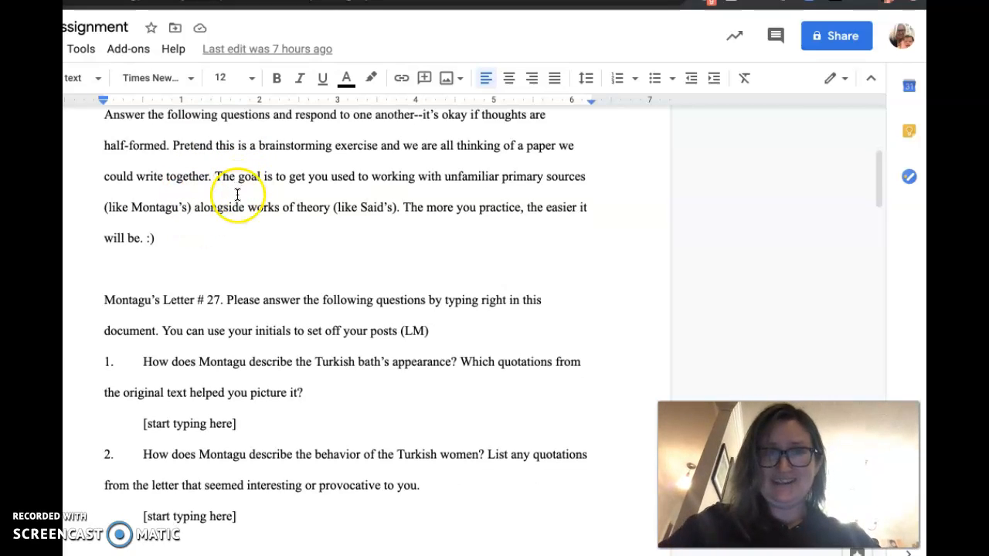
scroll(down, 3)
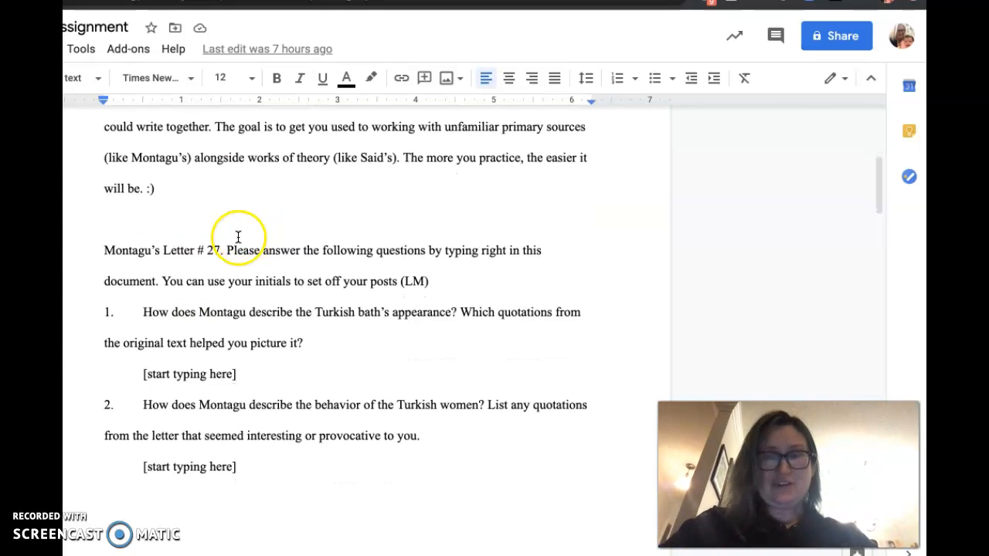
mouse_move(302, 242)
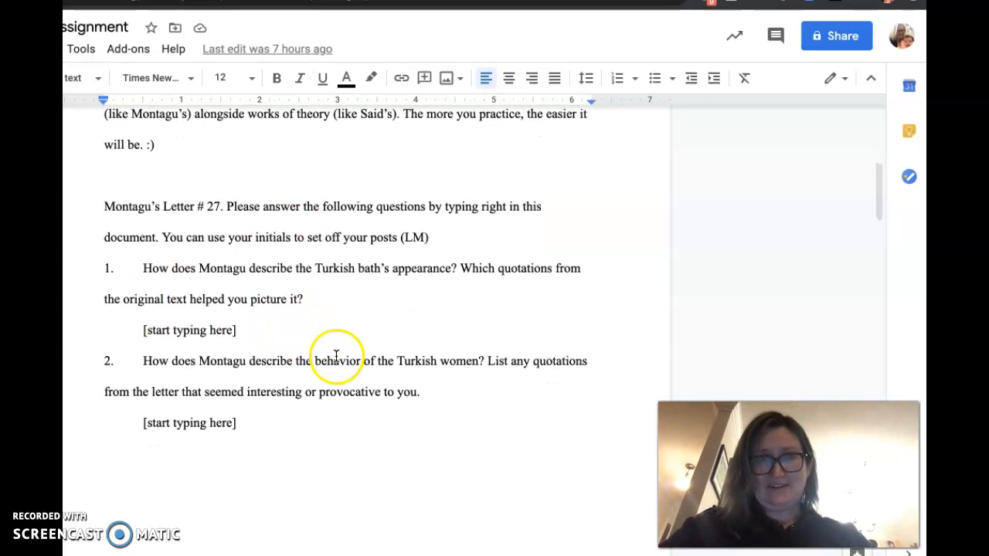
scroll(up, 3)
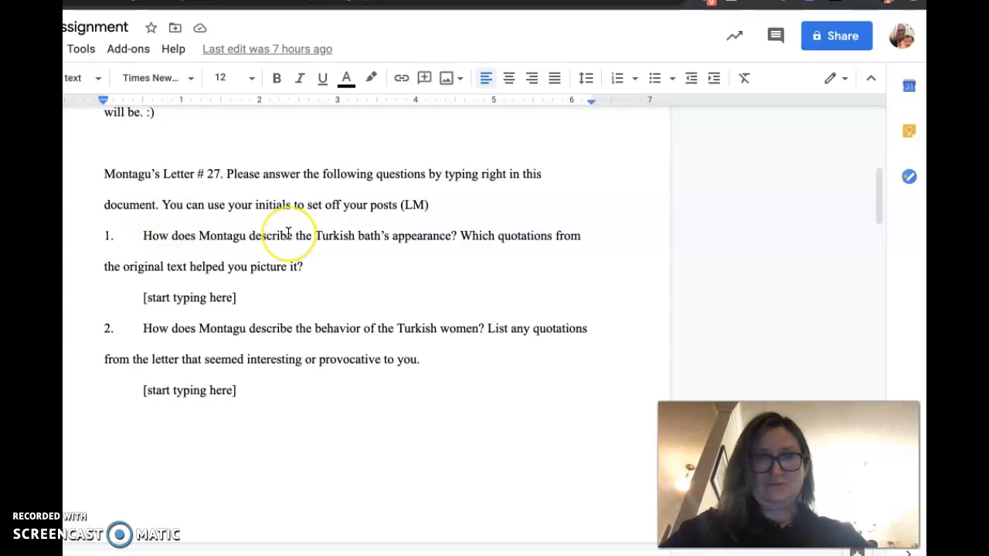
scroll(up, 3)
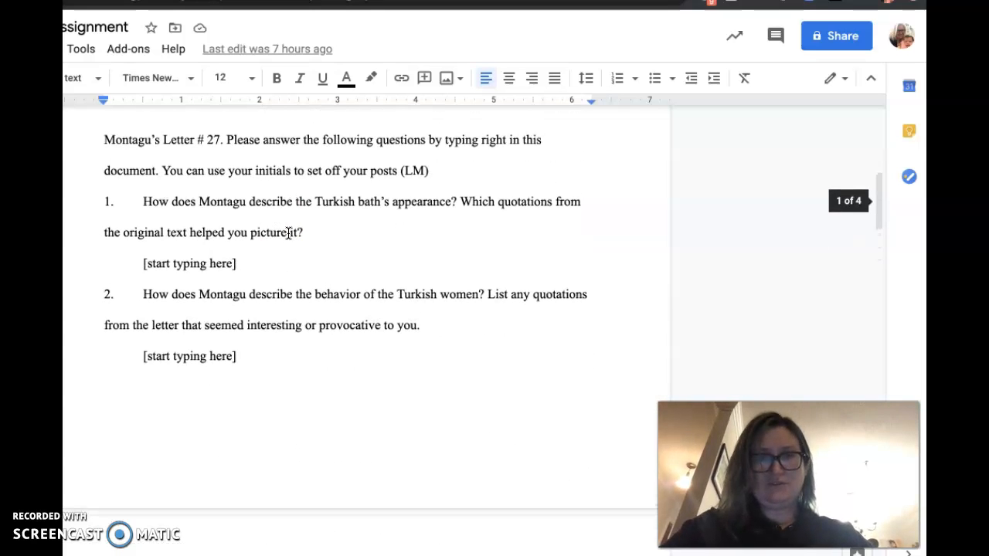
click(258, 263)
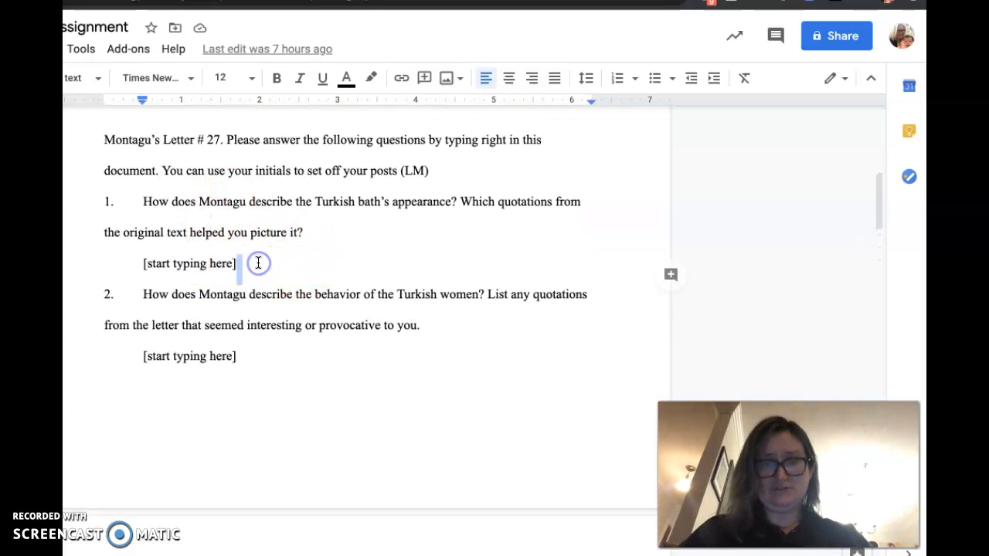
text(fgd)
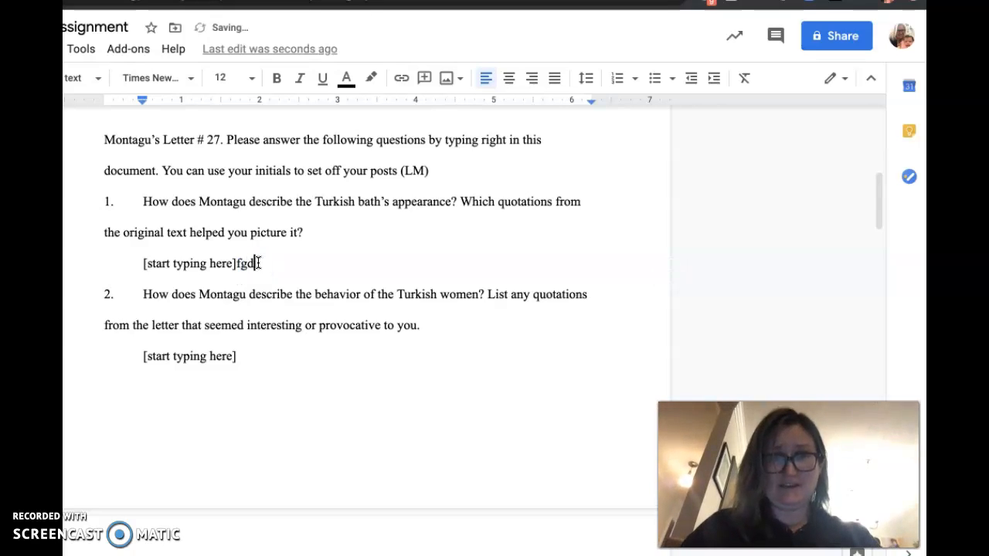
text(()
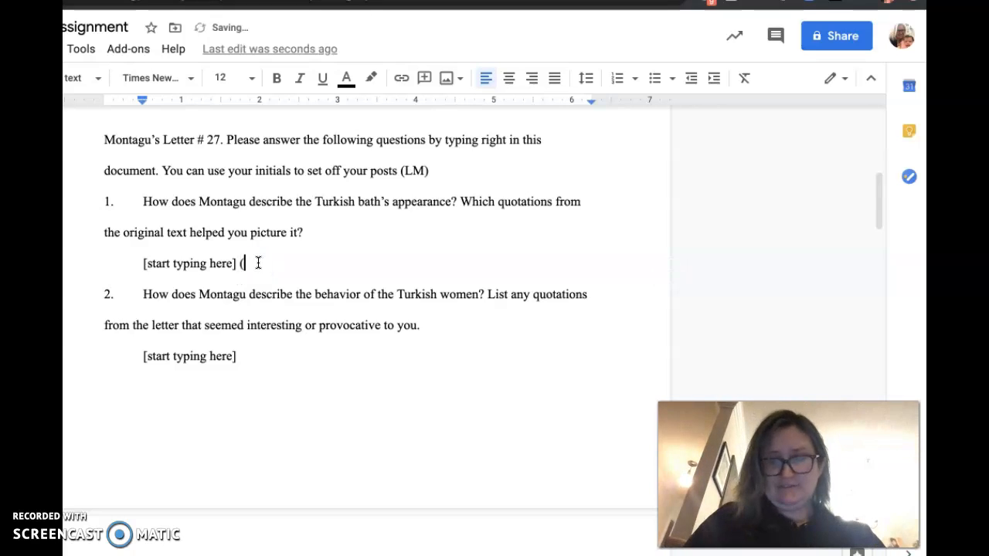
text(L)
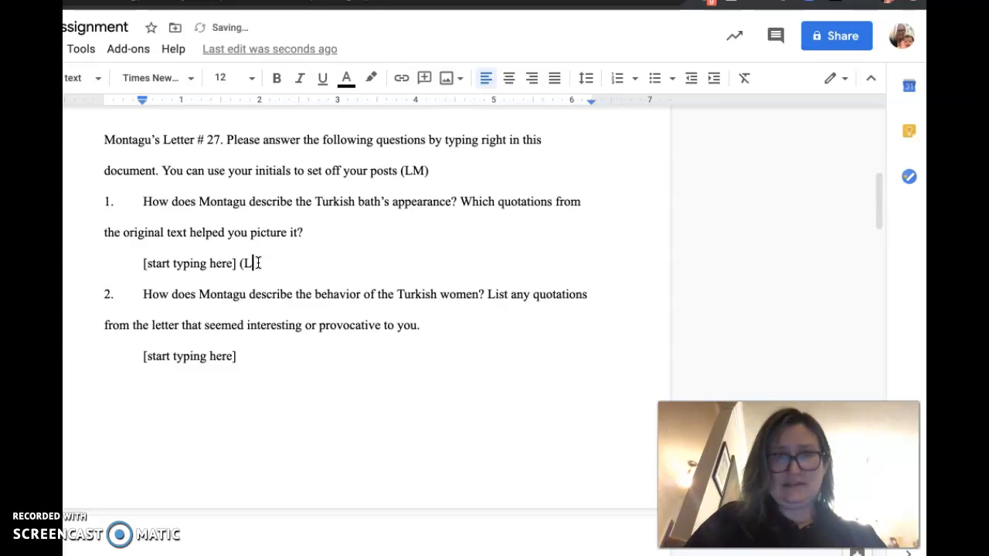
key(backspace)
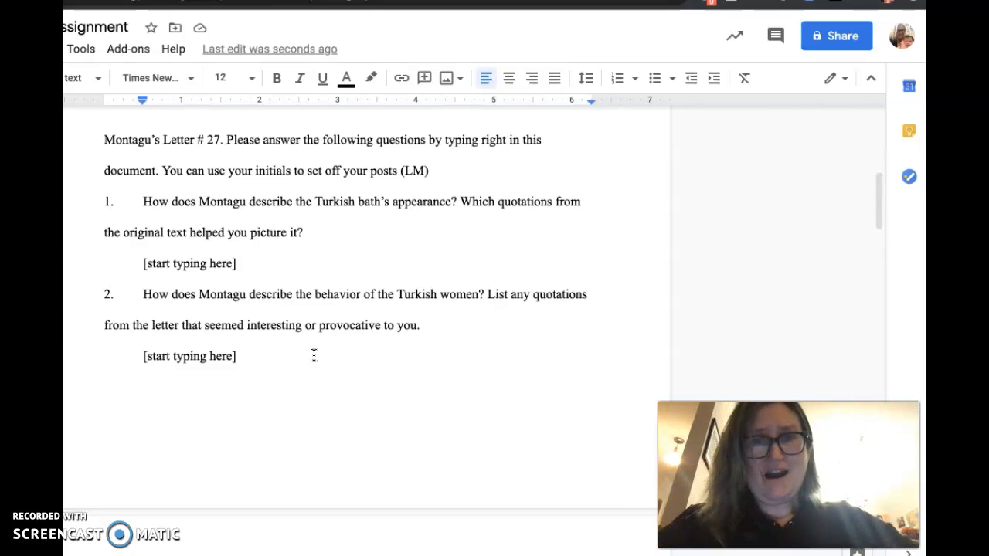
Scroll to page 2, showing question 3 on cultural access and the Letter #30 prejudices question
scroll(down, 3)
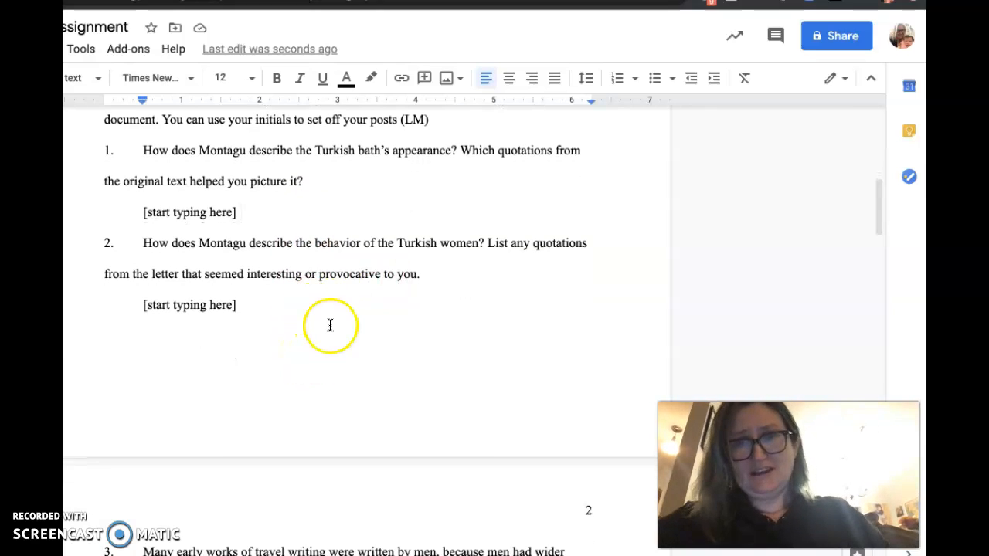
mouse_move(289, 369)
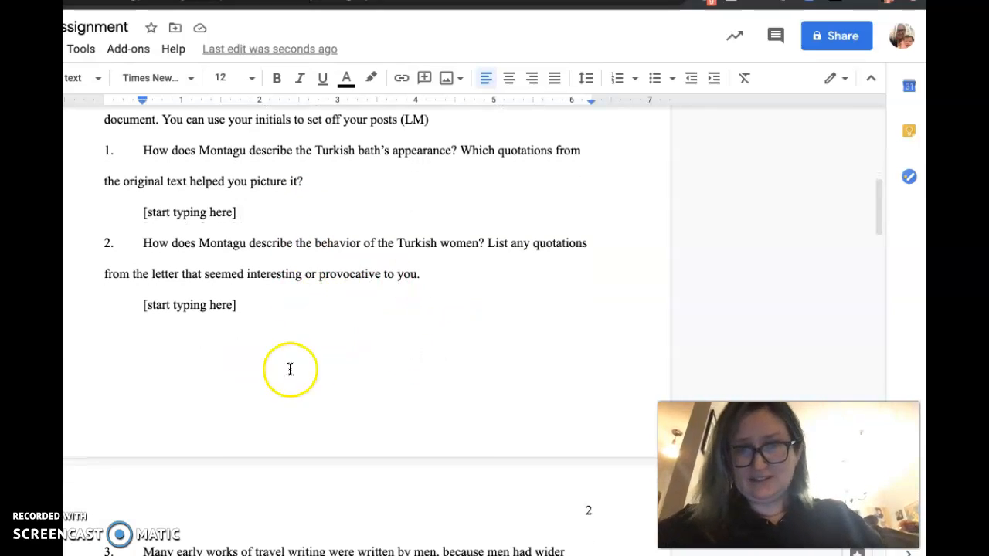
scroll(down, 3)
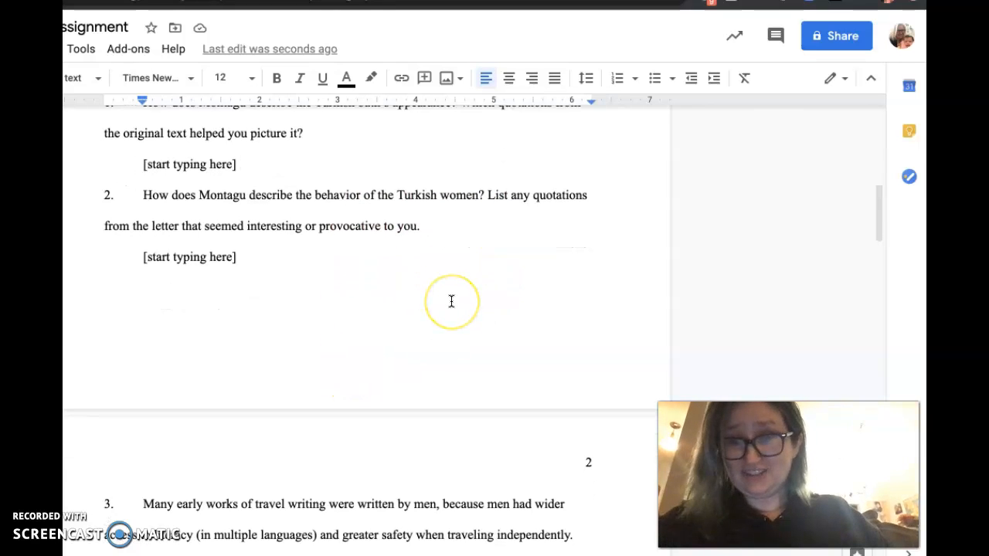
scroll(down, 3)
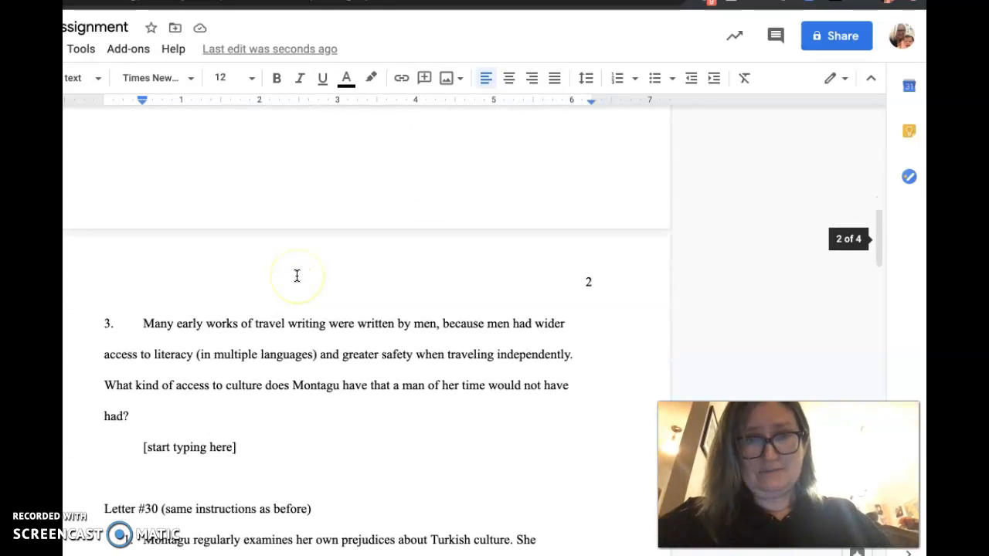
scroll(down, 3)
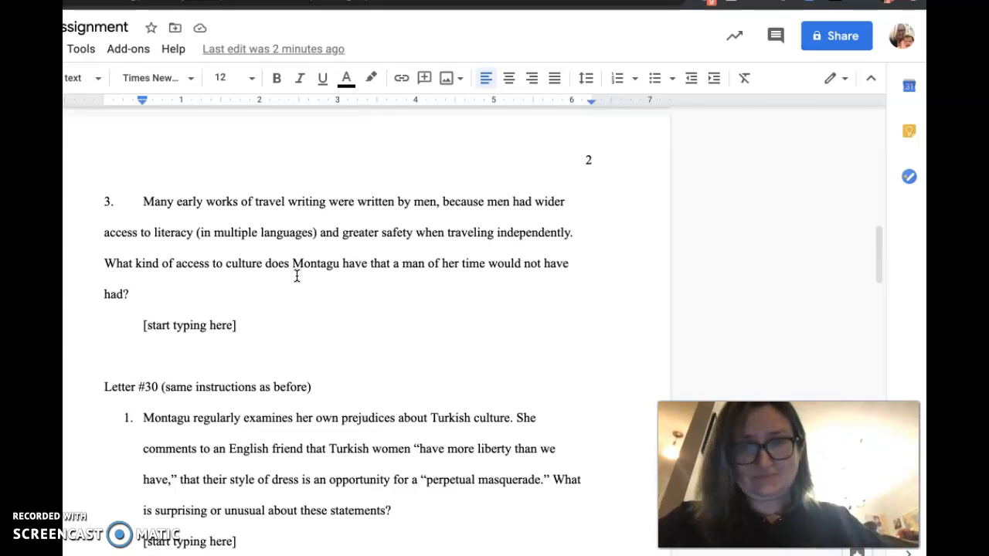
Scroll through the Letter #30 questions to the Letter #32 smallpox inoculation question
scroll(down, 3)
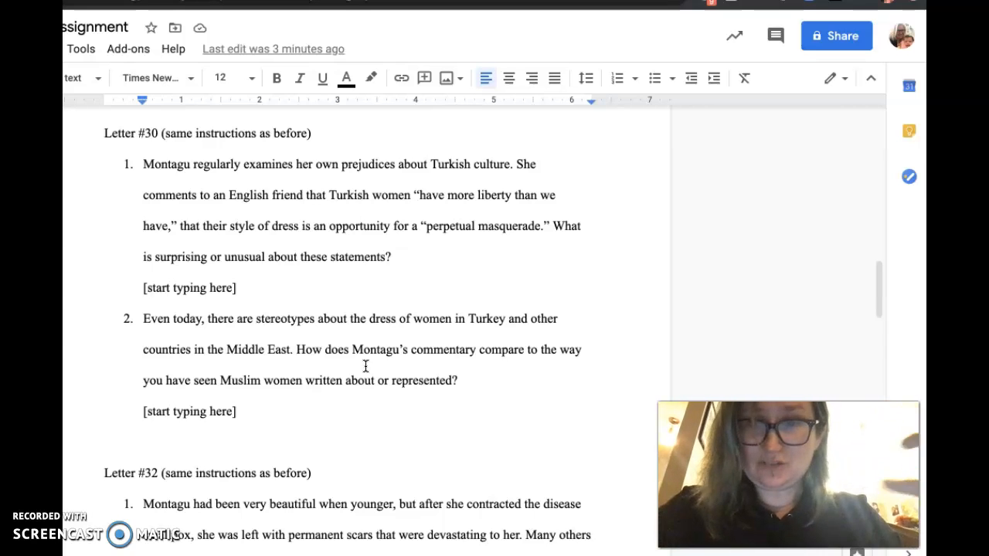
scroll(down, 3)
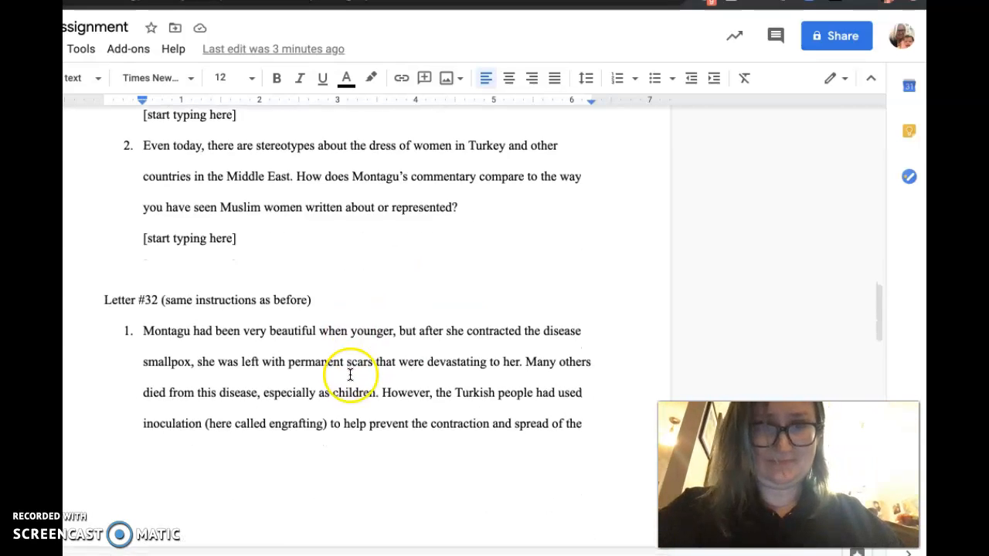
mouse_move(243, 176)
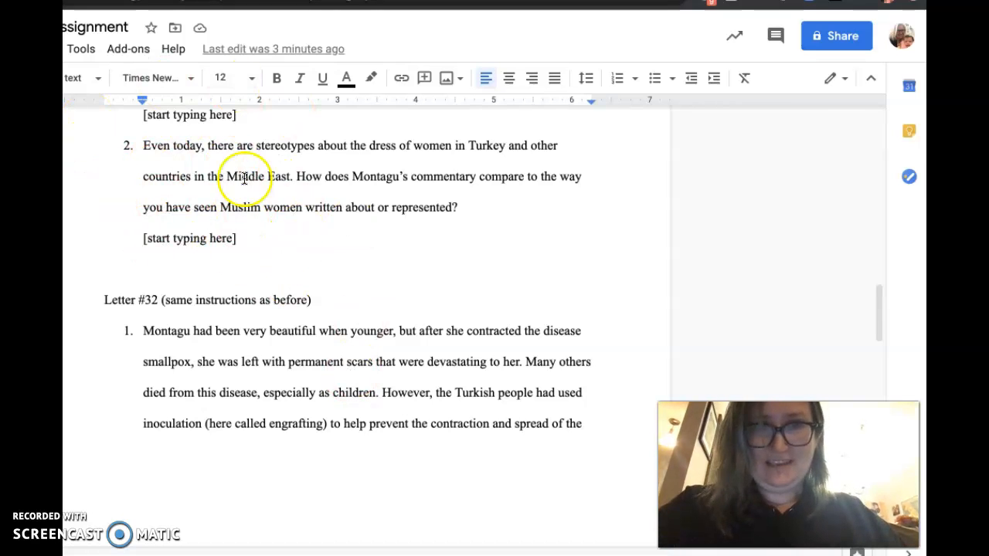
mouse_move(318, 267)
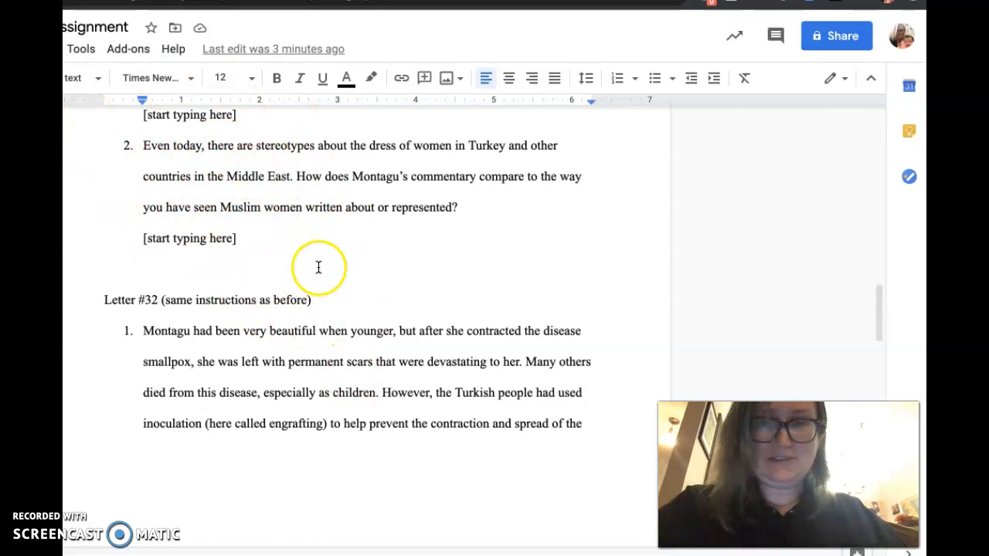
mouse_move(322, 294)
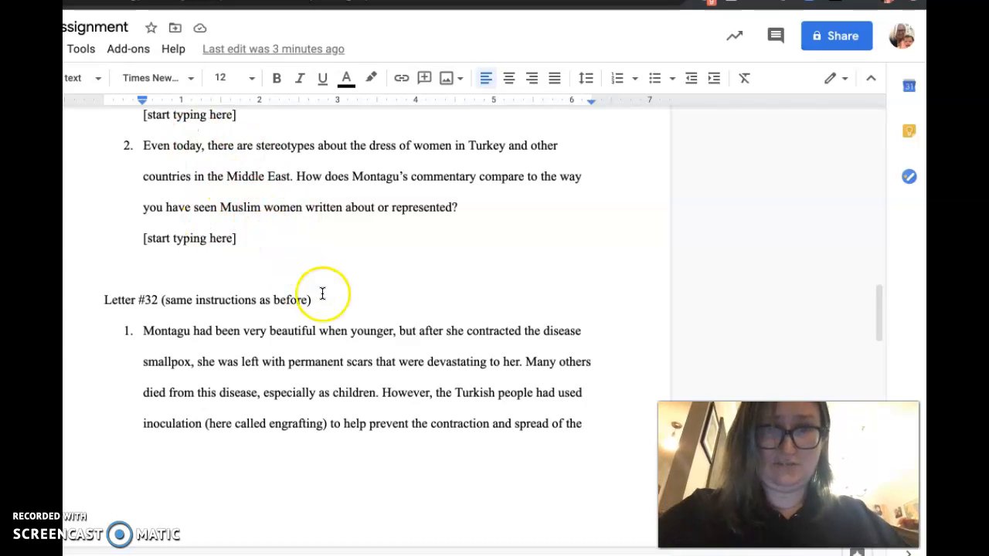
mouse_move(251, 386)
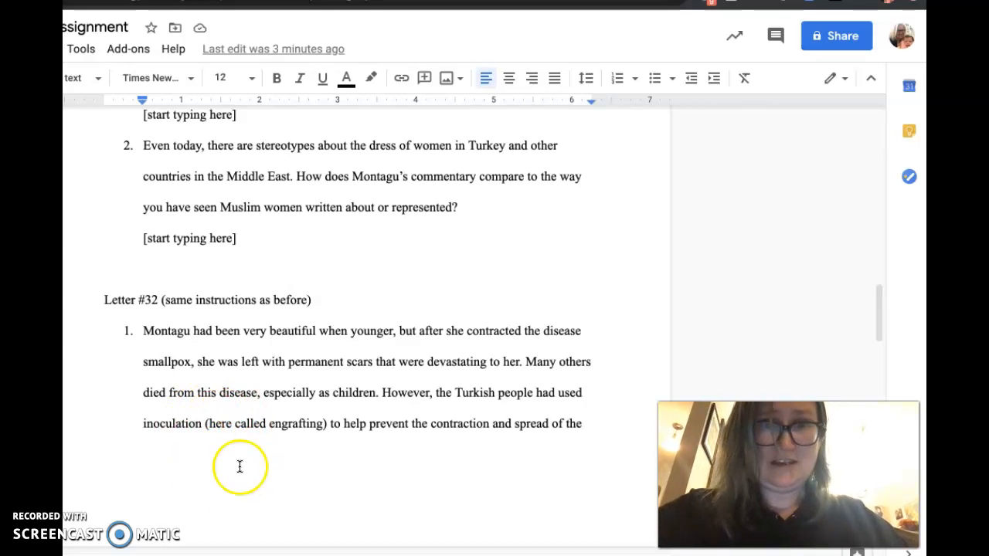
mouse_move(182, 488)
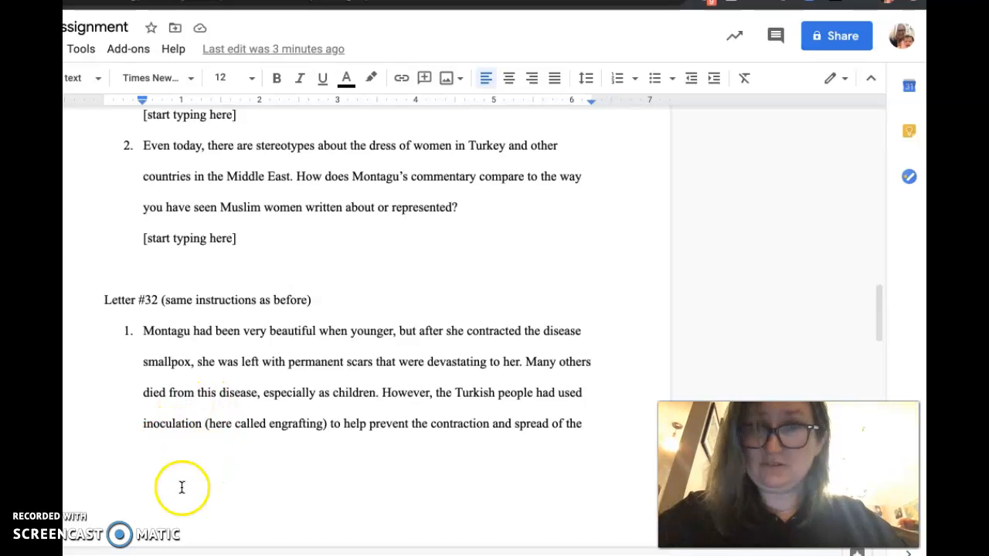
mouse_move(186, 429)
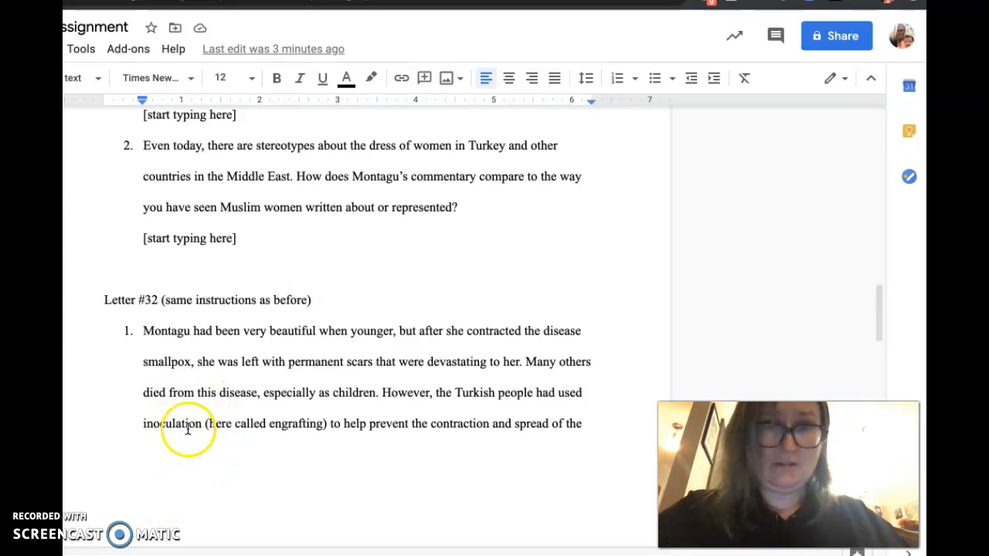
mouse_move(222, 456)
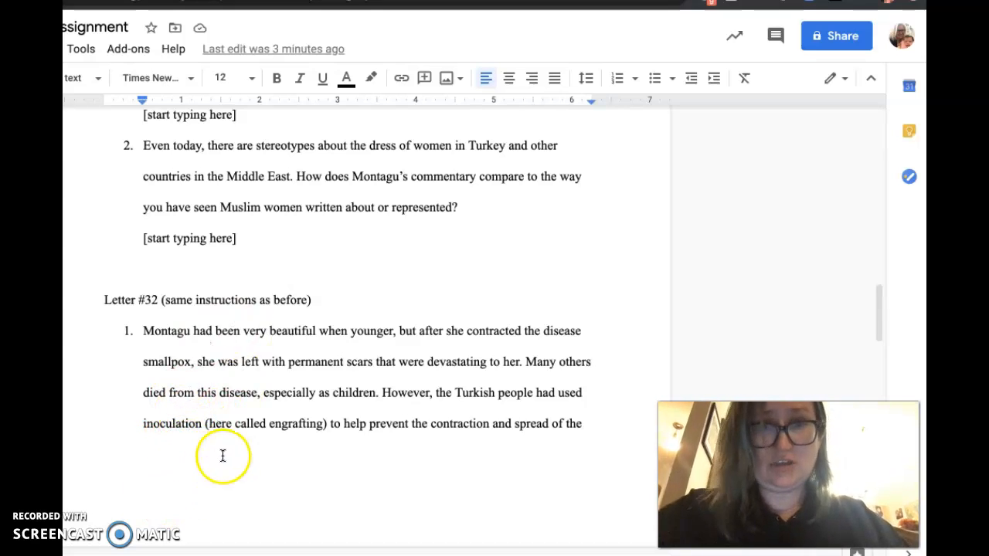
scroll(down, 3)
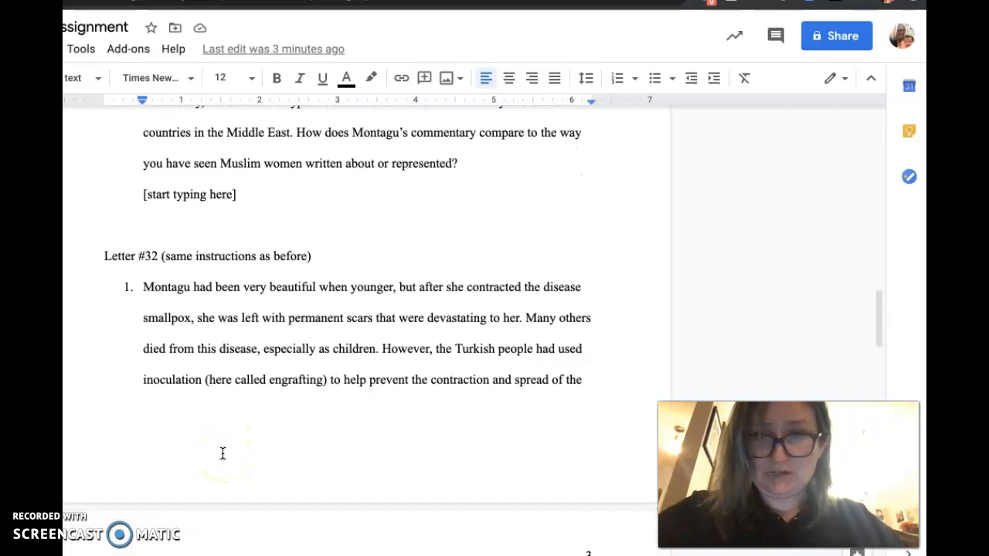
scroll(down, 3)
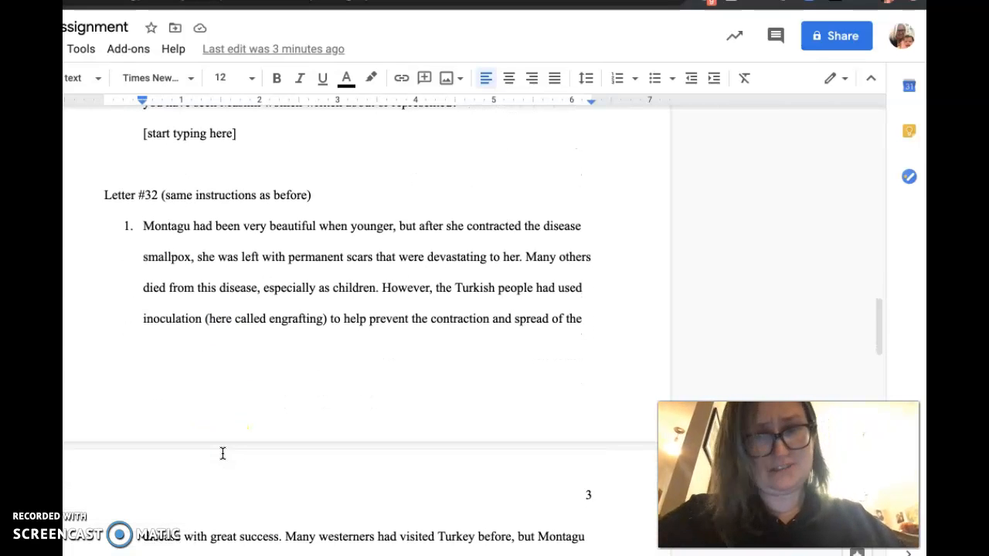
scroll(down, 3)
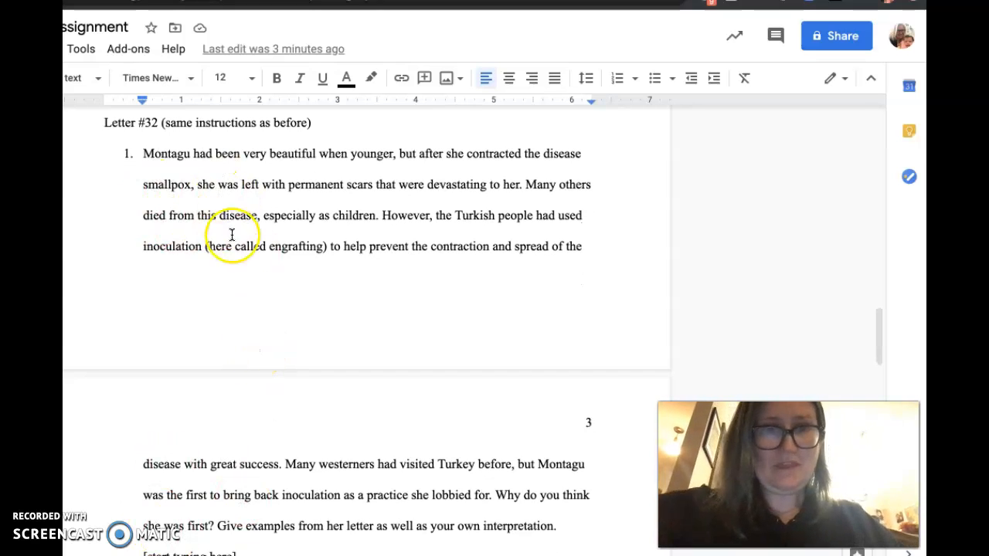
mouse_move(209, 274)
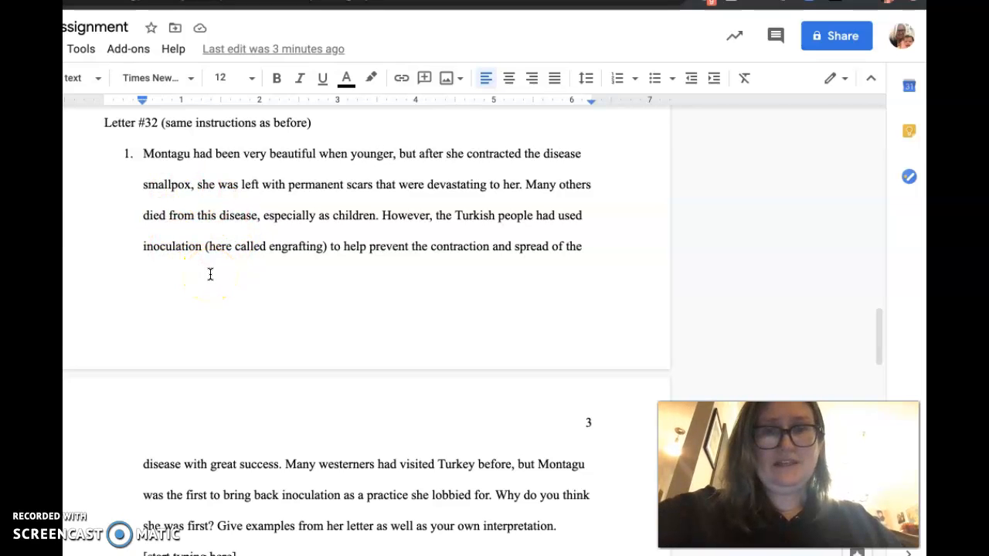
scroll(up, 3)
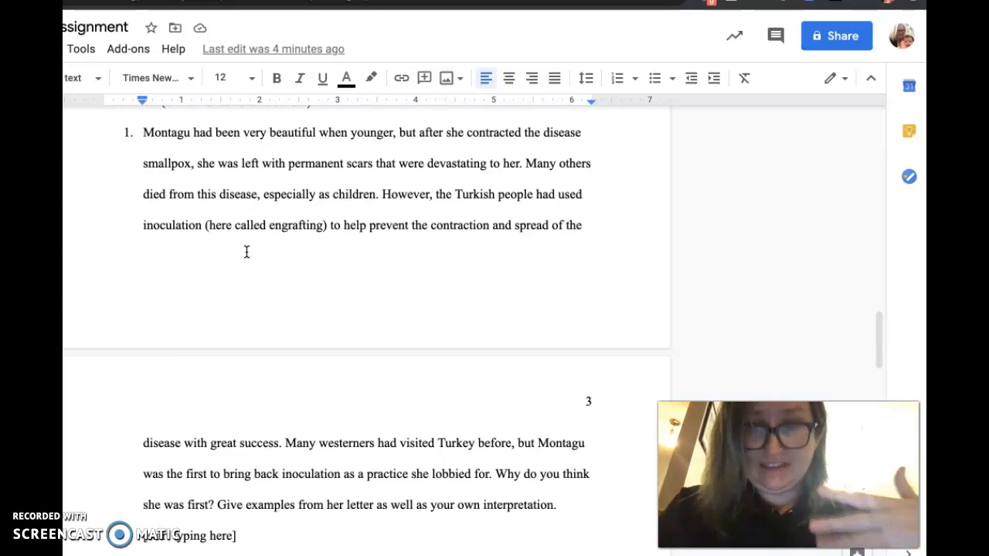
Scroll down to section 4, Said, Orientalism, and its European identity question
scroll(down, 3)
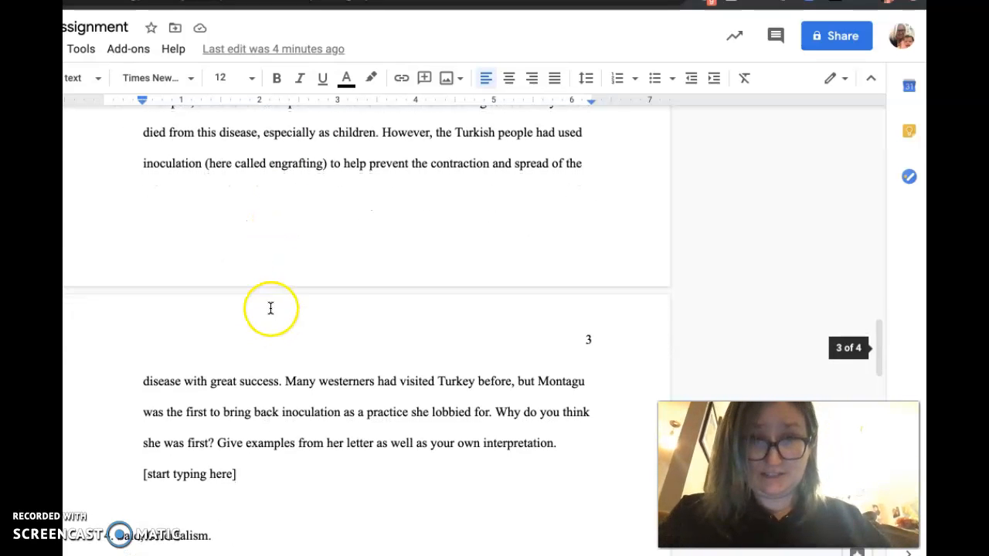
mouse_move(255, 245)
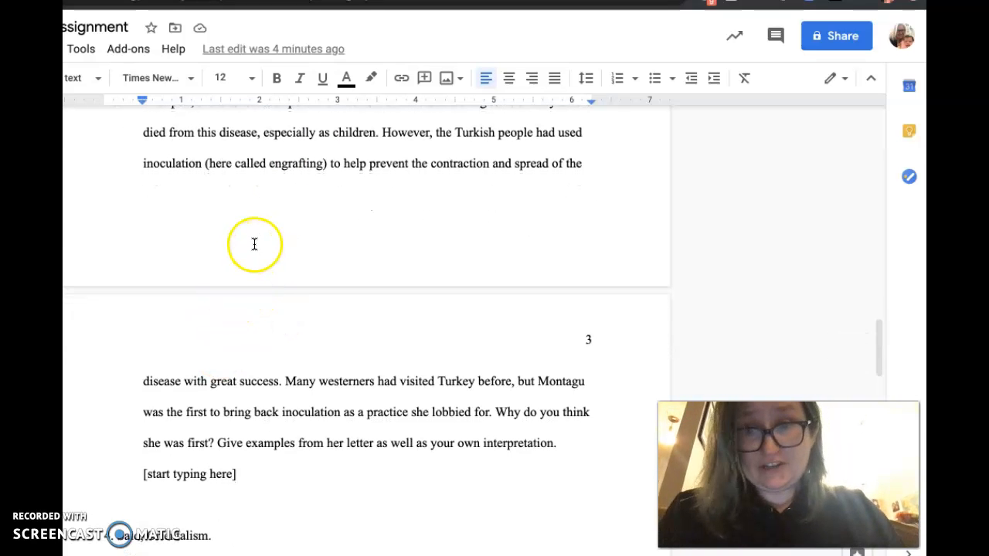
scroll(down, 3)
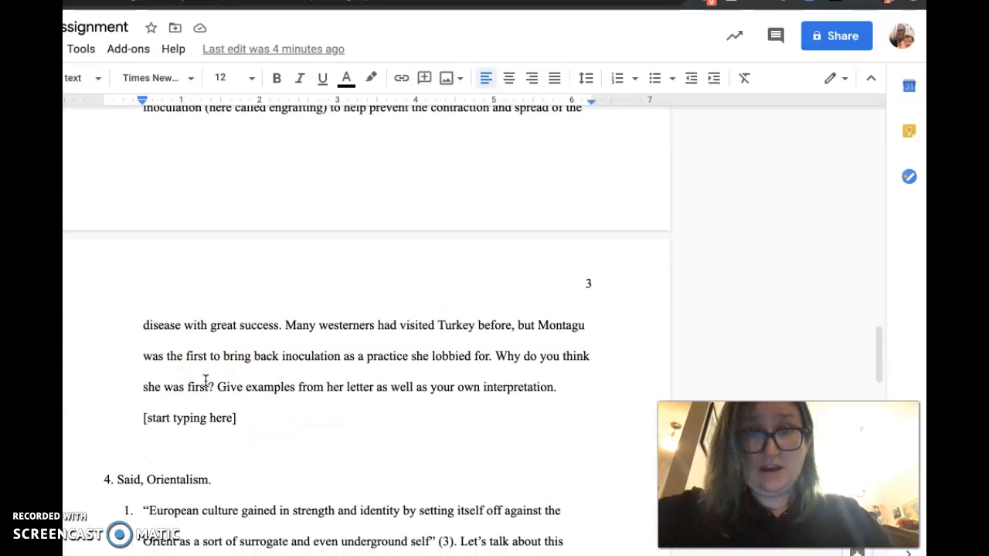
scroll(down, 3)
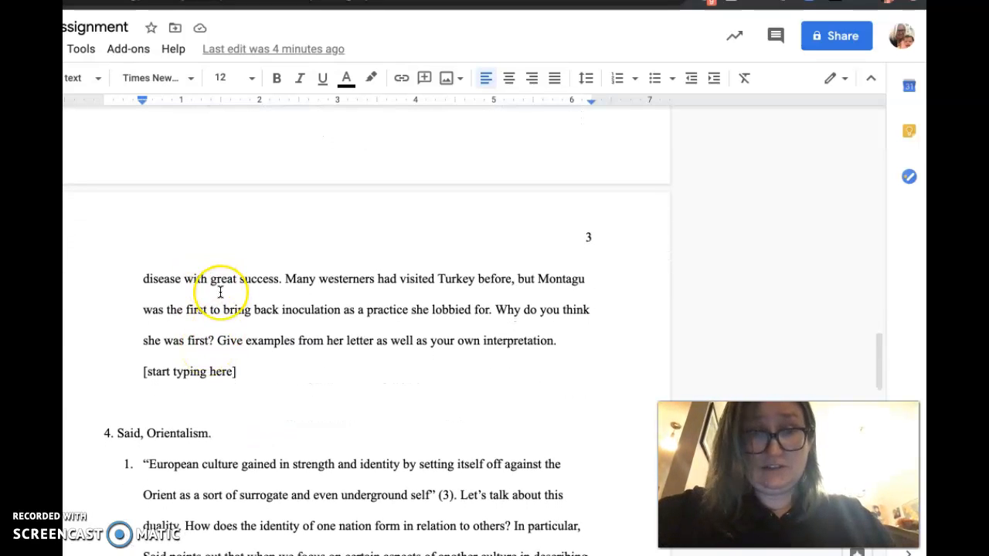
scroll(down, 3)
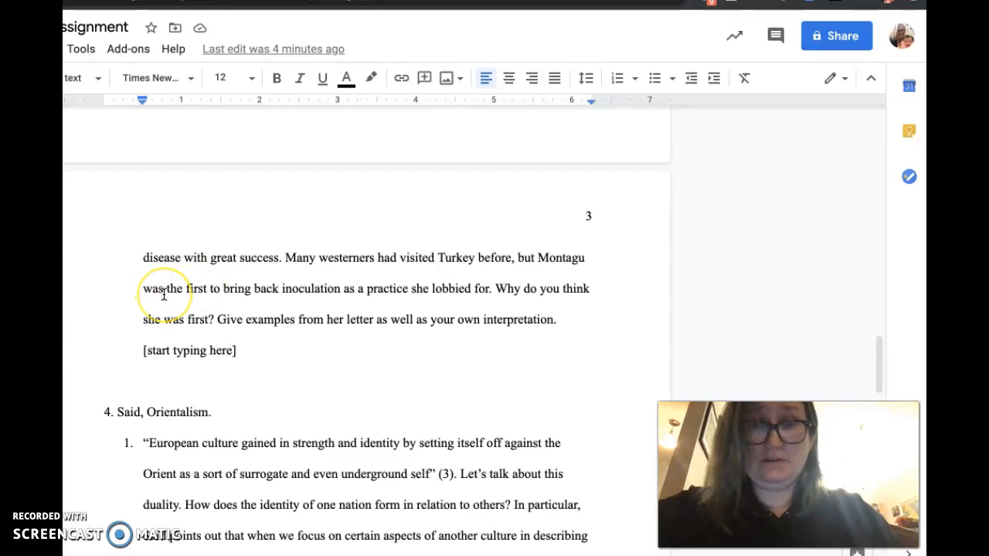
scroll(down, 3)
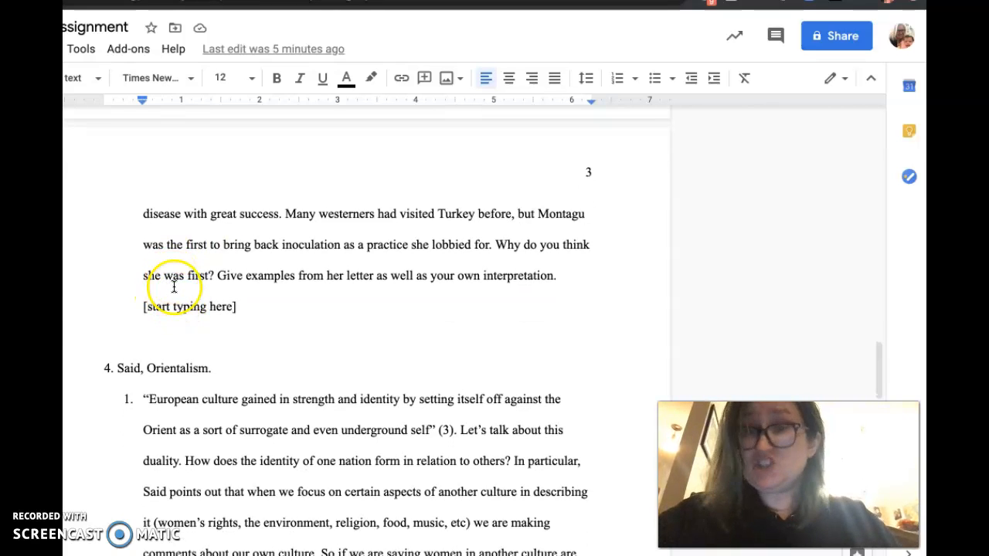
scroll(down, 3)
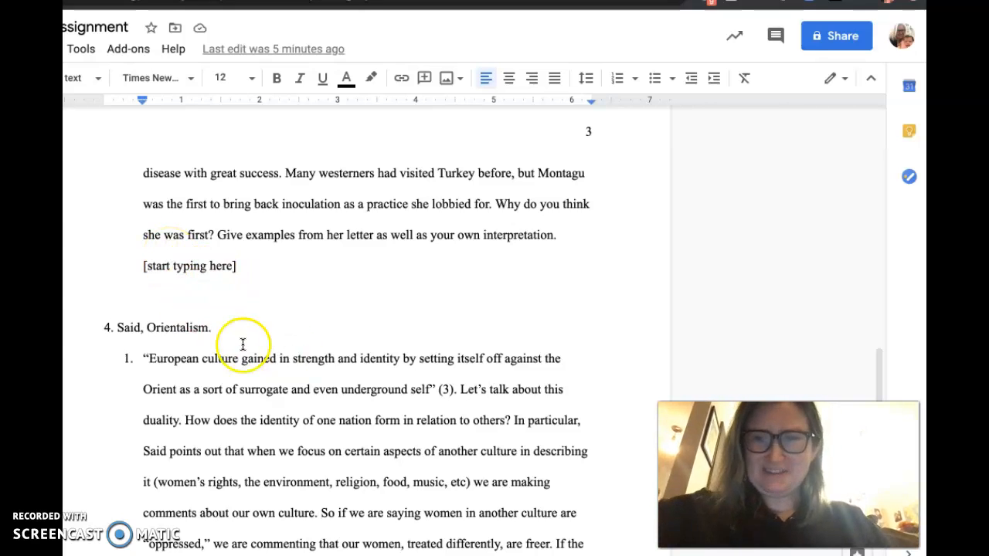
mouse_move(189, 354)
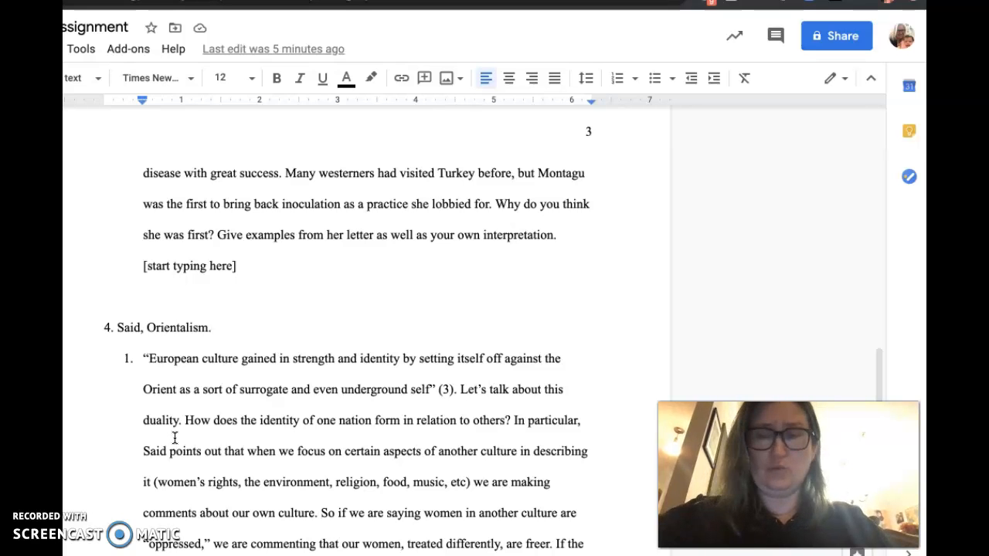
scroll(down, 3)
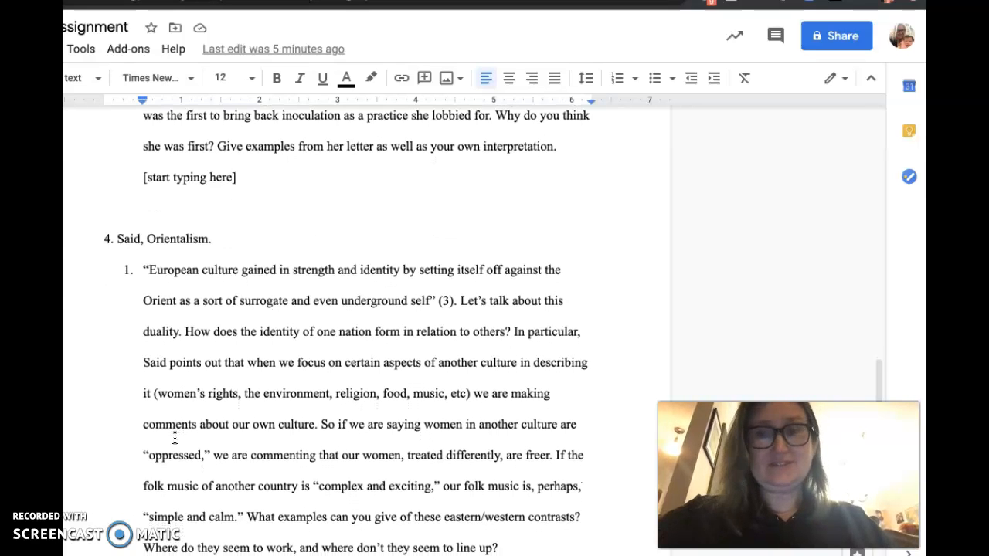
scroll(down, 3)
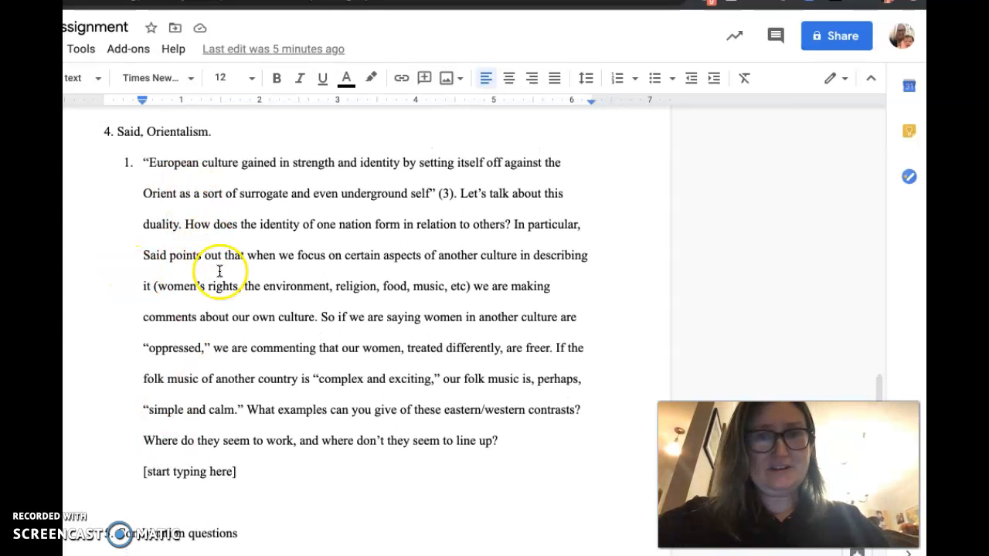
mouse_move(151, 124)
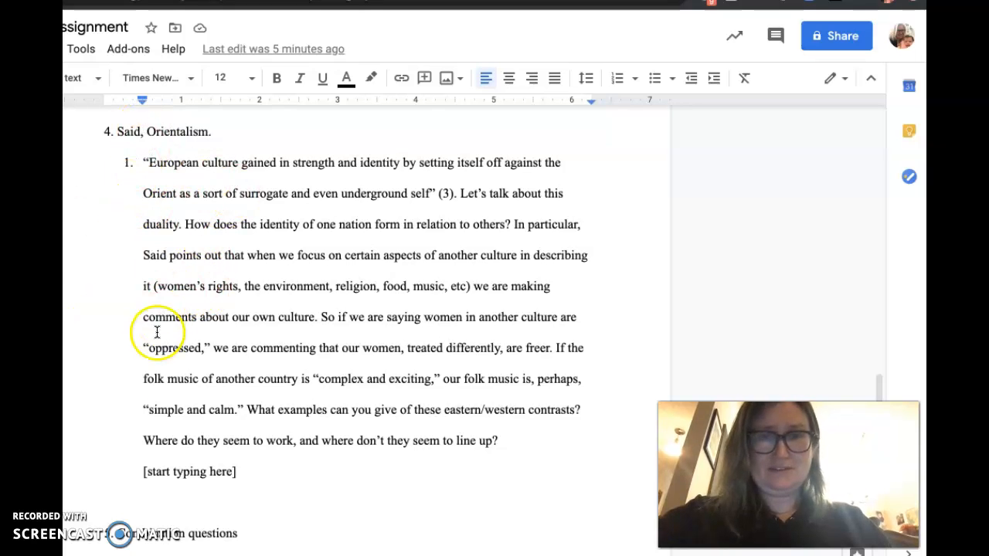
mouse_move(166, 305)
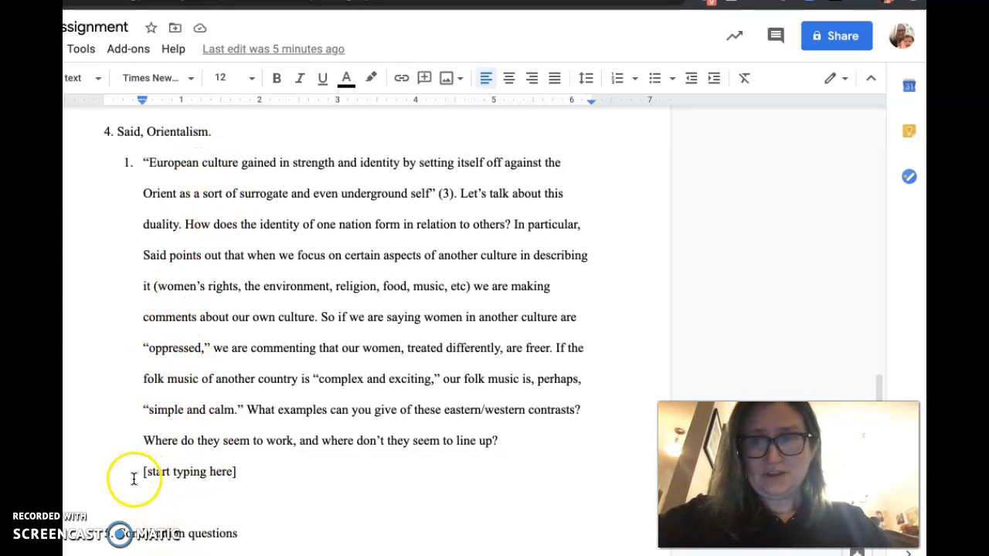
mouse_move(168, 475)
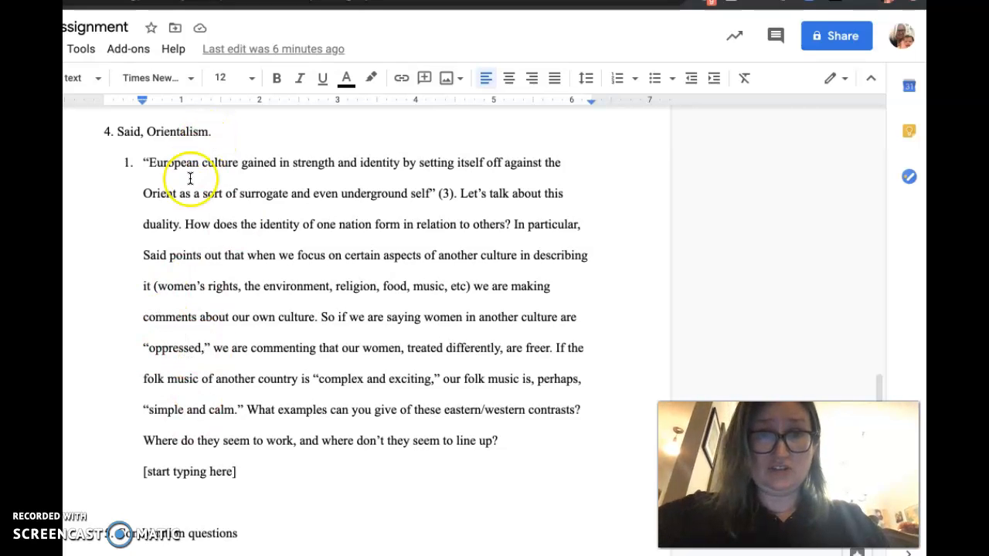
mouse_move(165, 241)
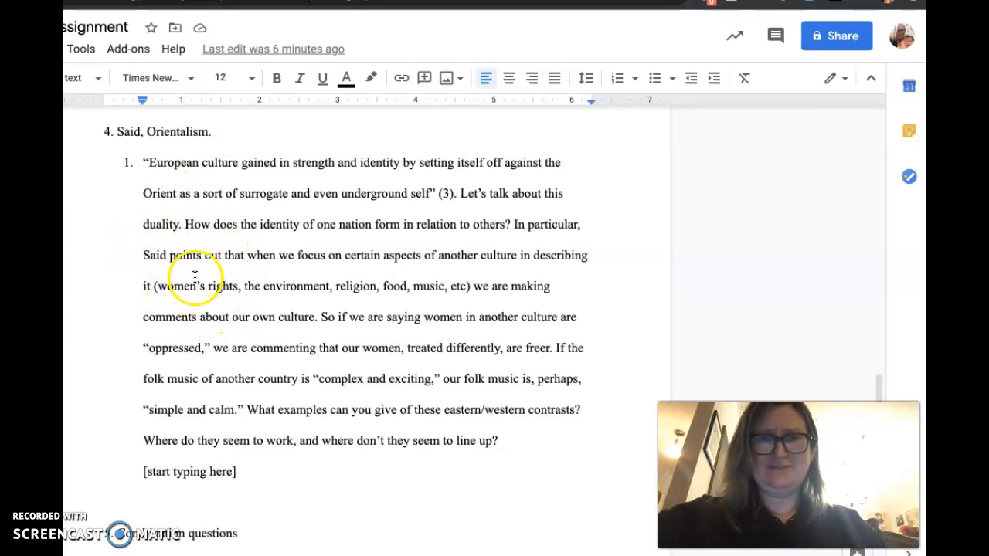
mouse_move(154, 438)
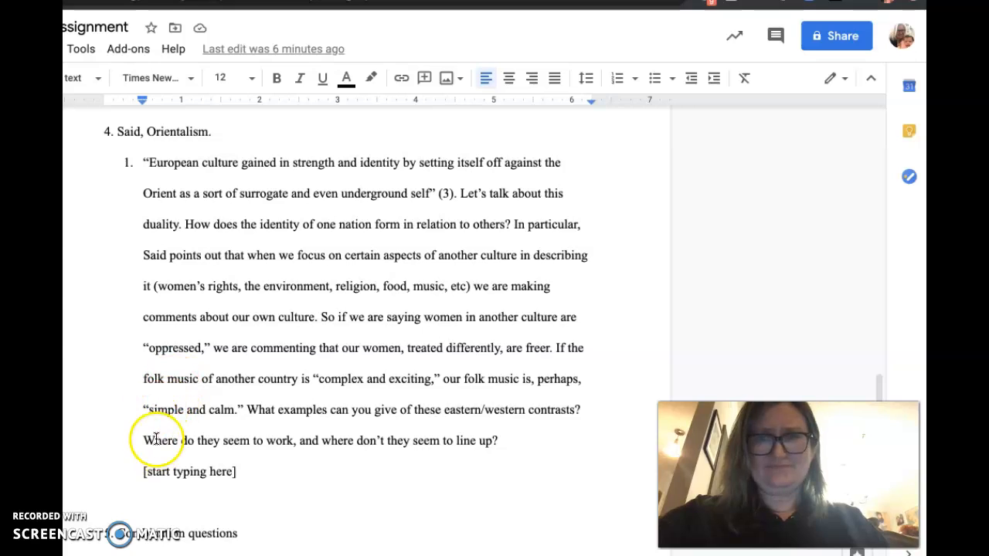
mouse_move(162, 424)
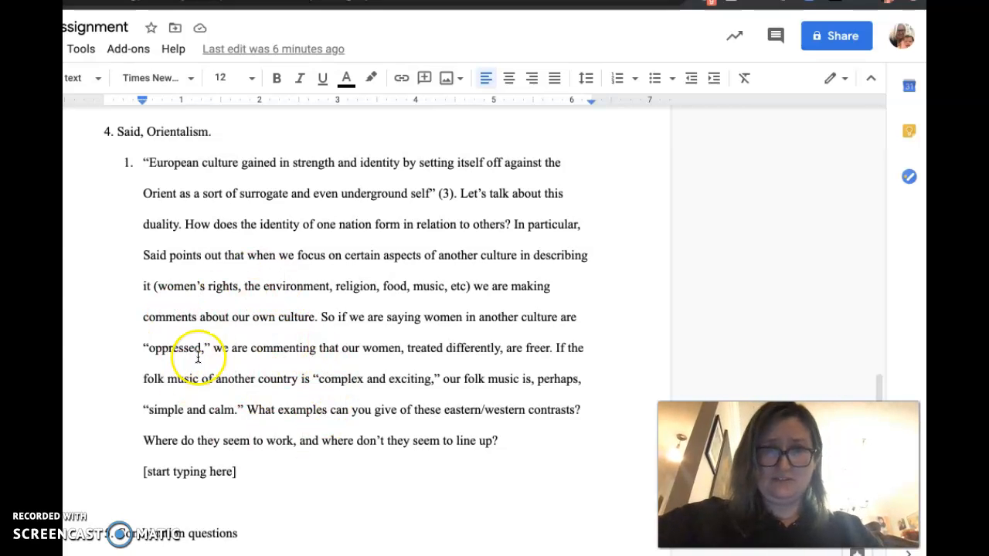
mouse_move(94, 299)
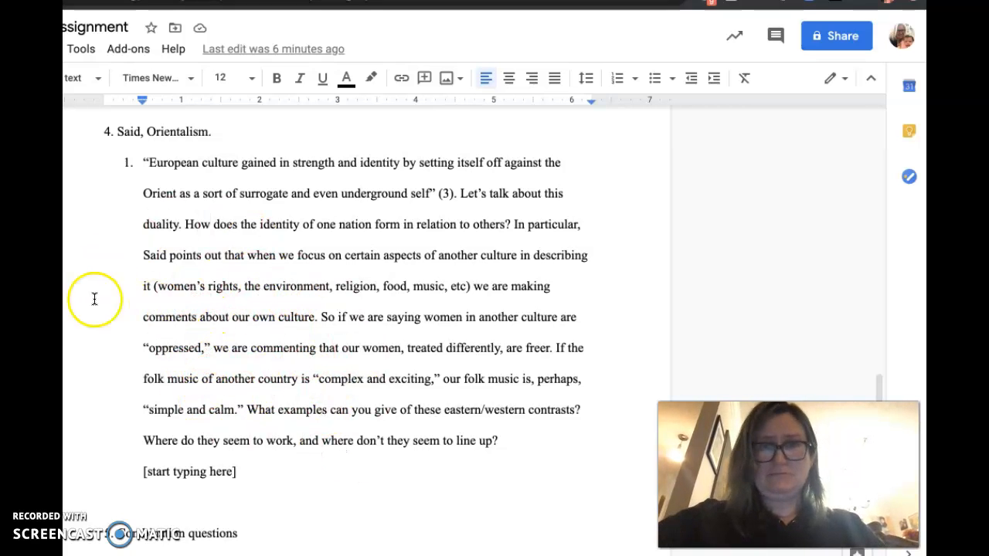
mouse_move(90, 394)
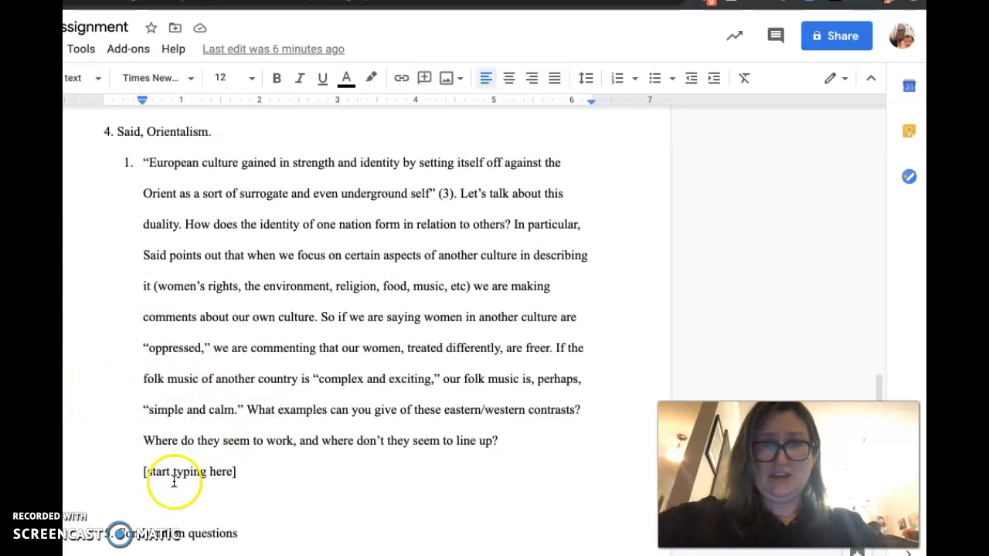
mouse_move(197, 423)
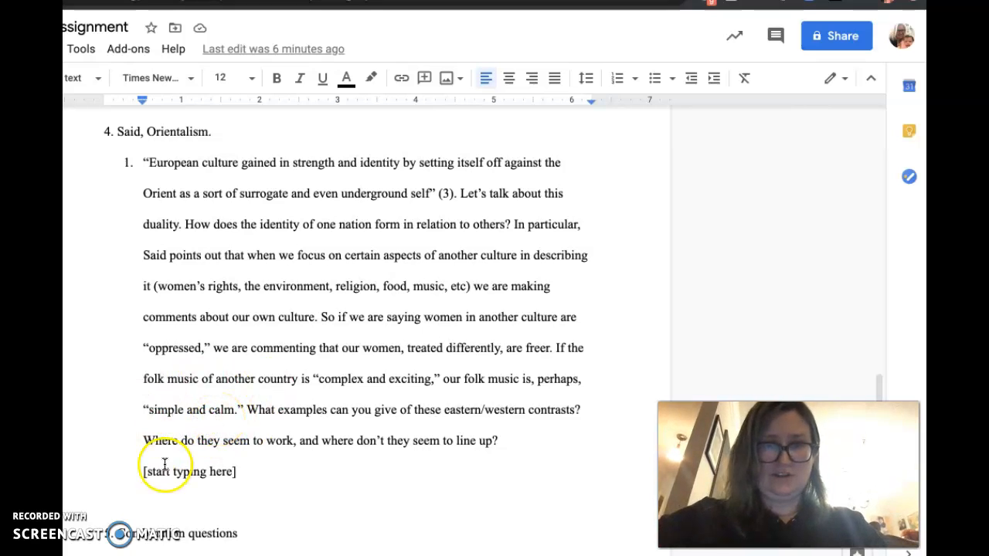
Scroll to the combination questions on Montagu's missing narratives and Eastern medicine stereotypes
scroll(down, 3)
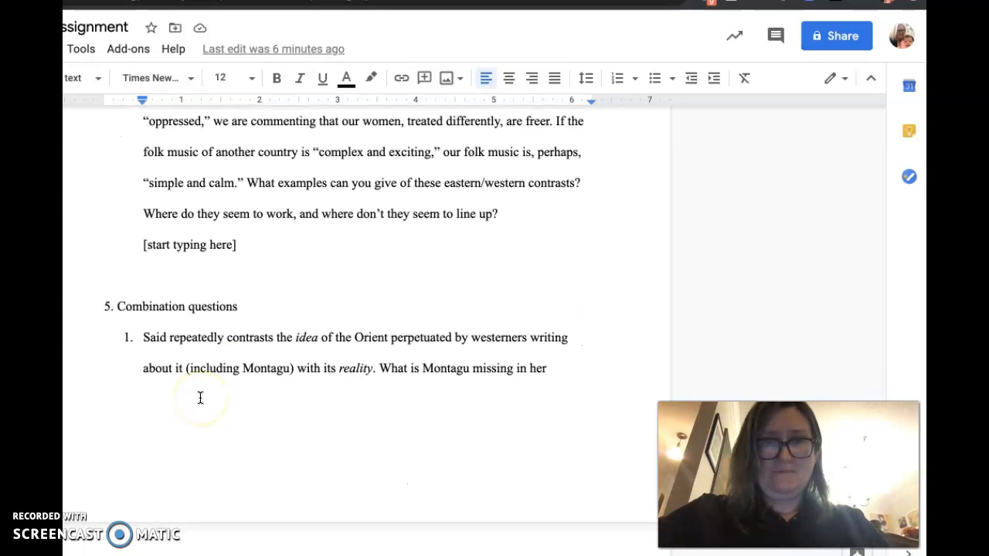
scroll(down, 3)
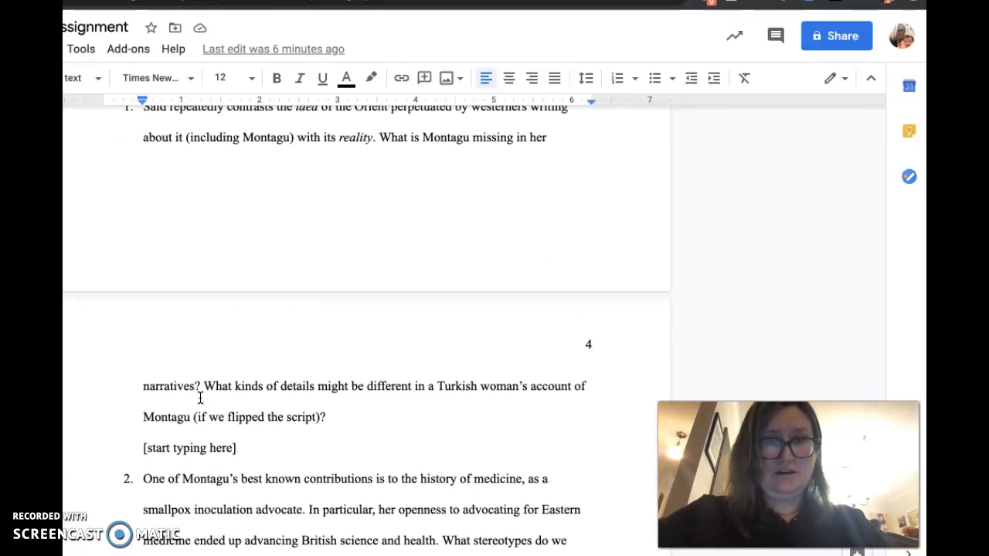
scroll(up, 3)
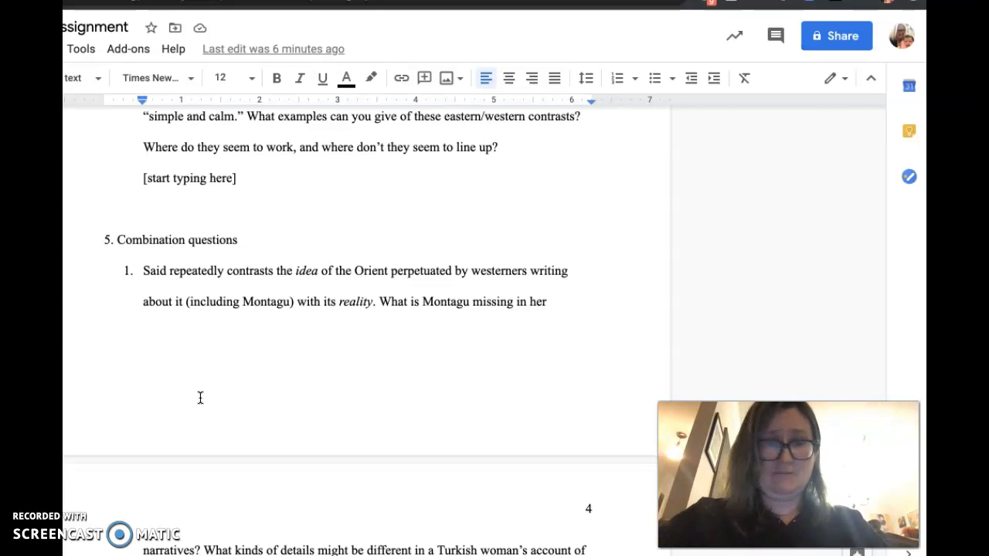
scroll(down, 3)
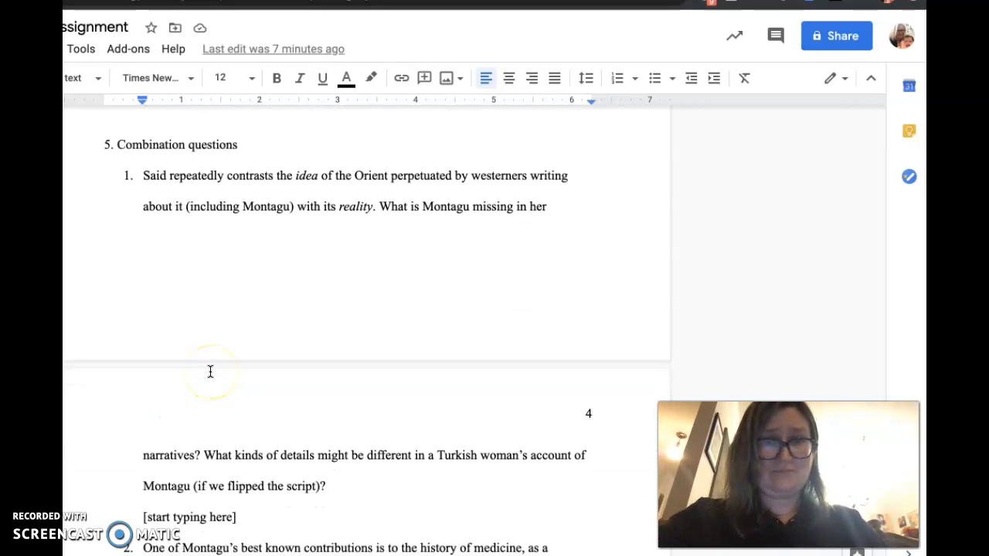
scroll(down, 3)
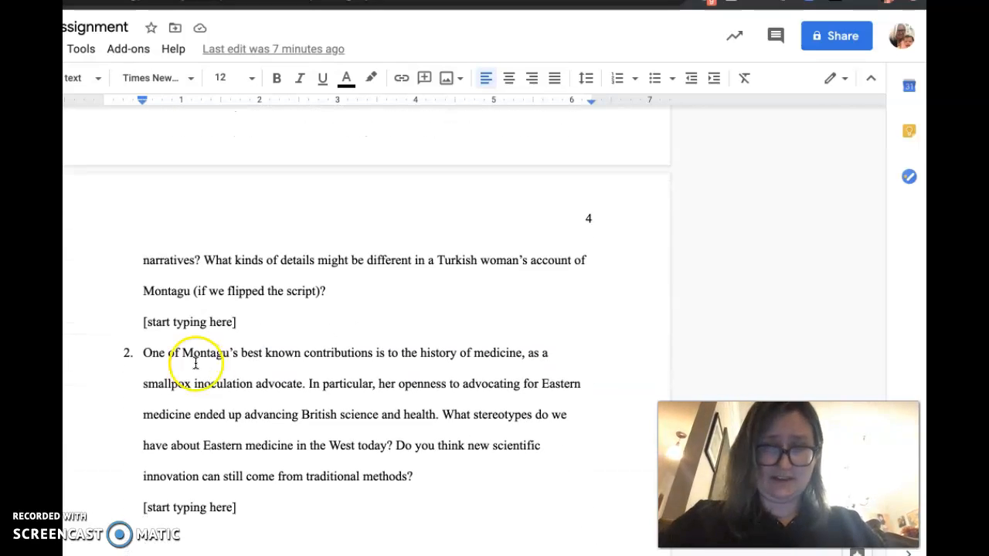
scroll(up, 3)
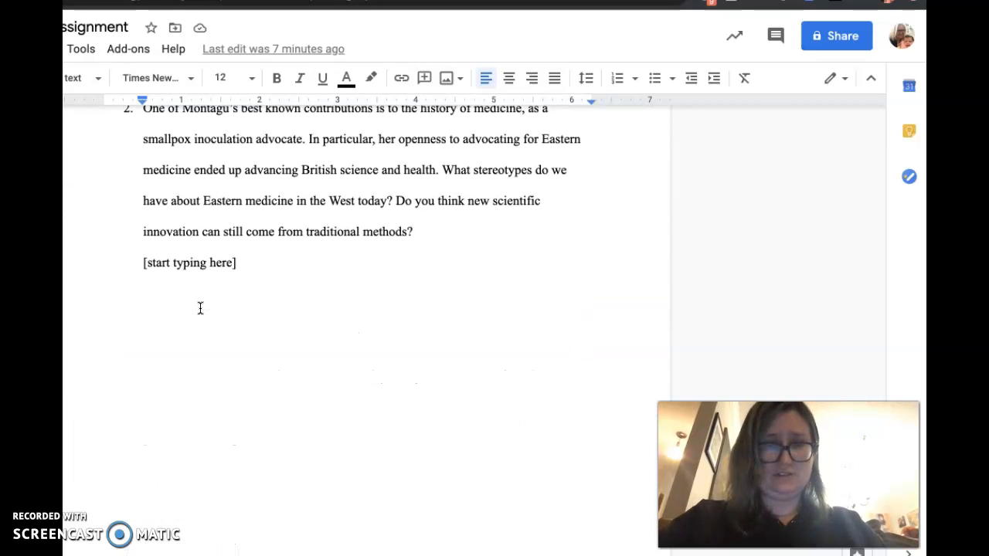
scroll(up, 3)
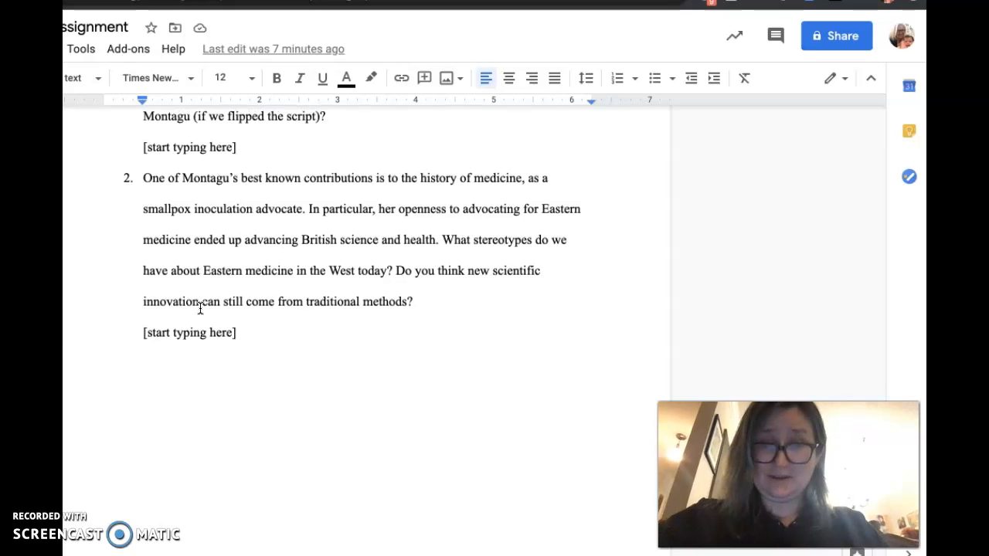